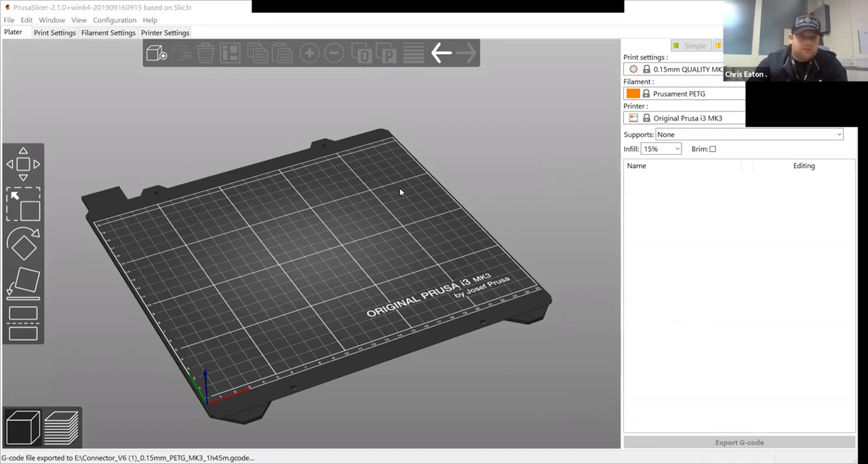
mouse_move(111, 61)
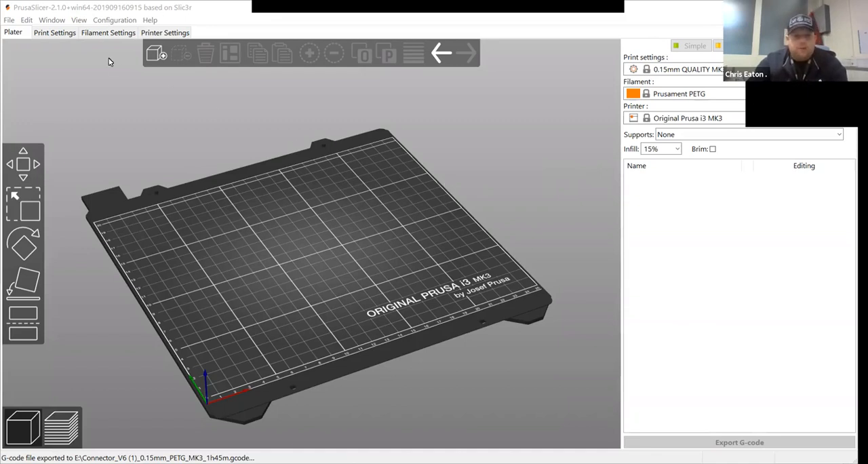
mouse_move(675, 331)
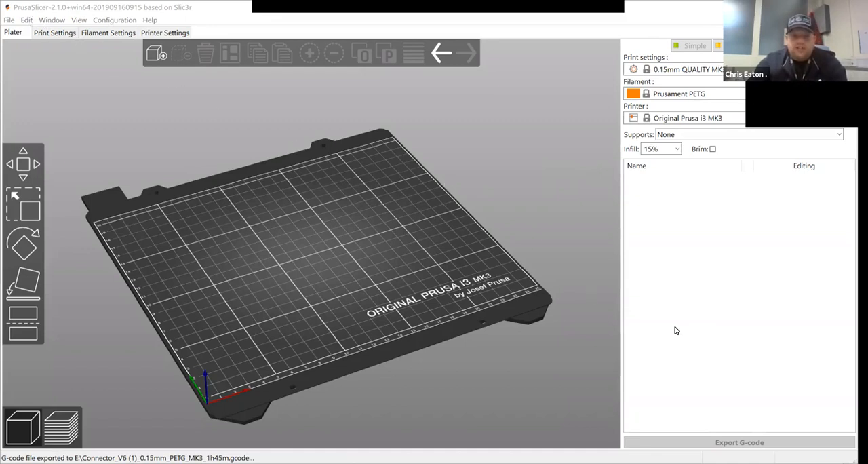
mouse_move(216, 192)
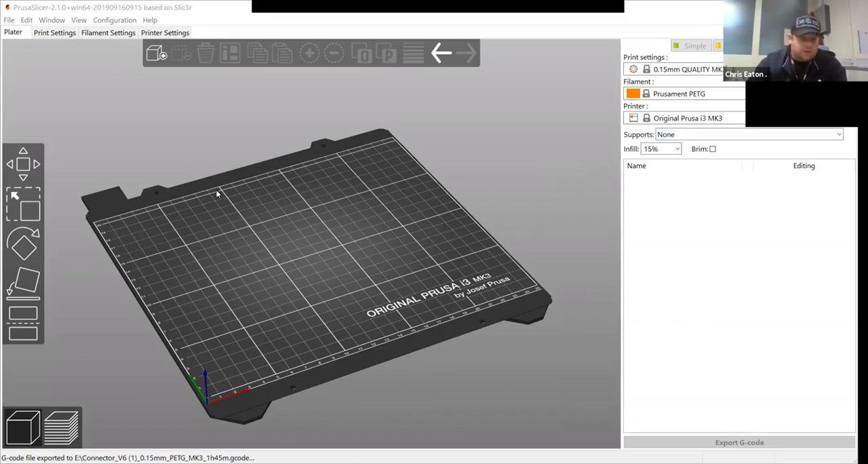
mouse_move(282, 235)
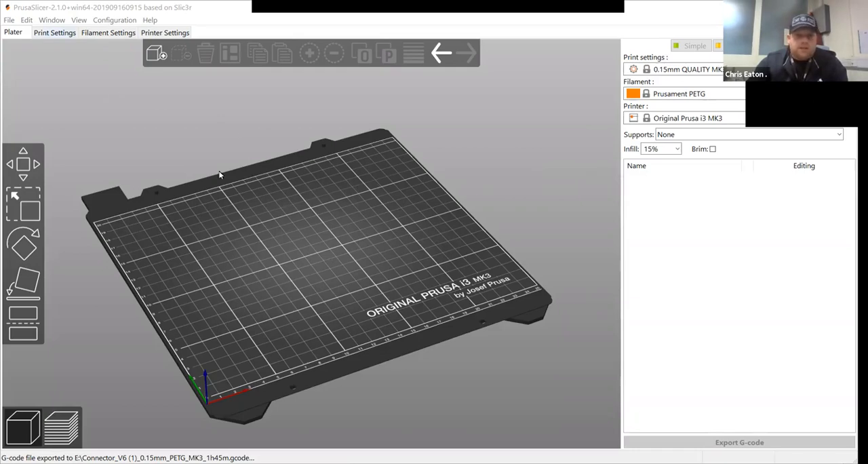
mouse_move(400, 318)
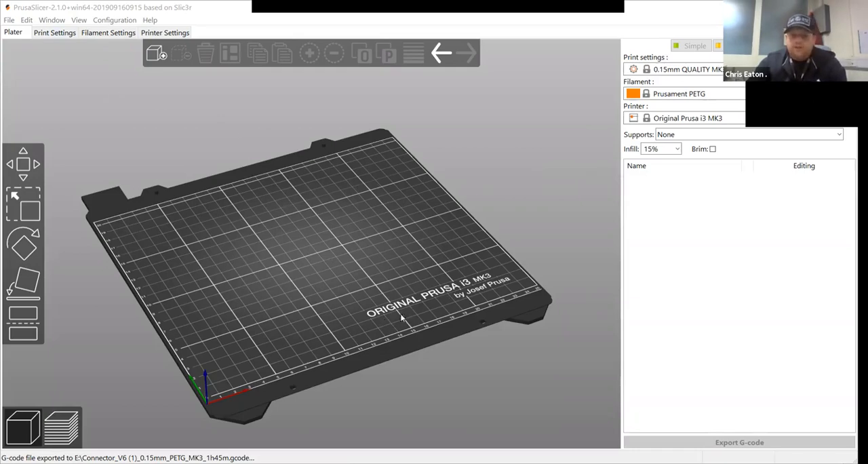
mouse_move(491, 288)
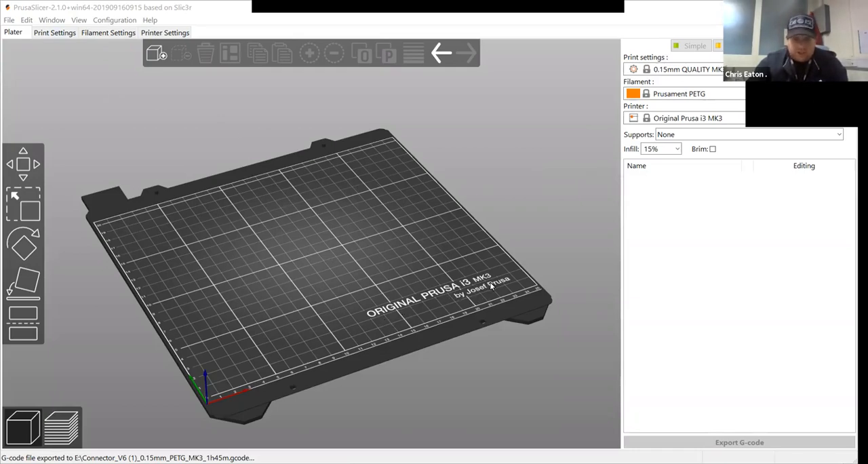
mouse_move(400, 280)
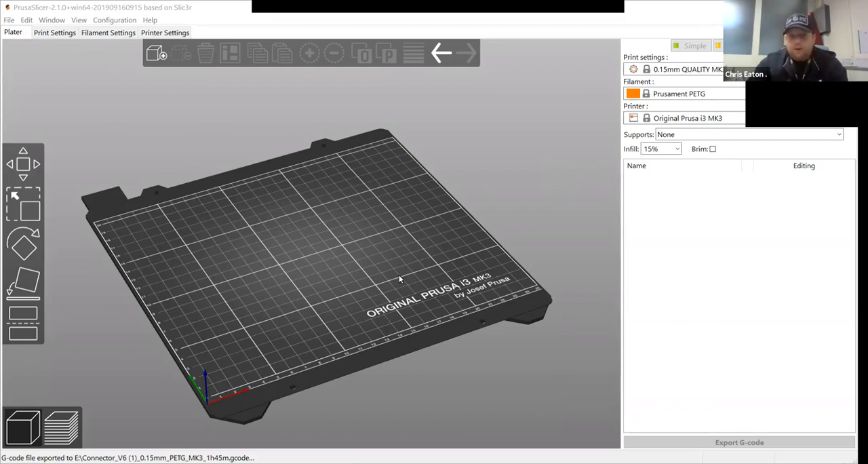
mouse_move(383, 218)
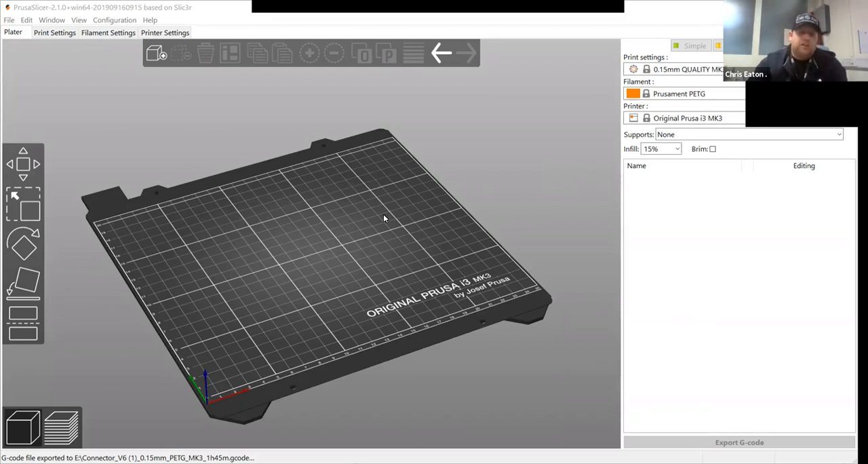
mouse_move(264, 179)
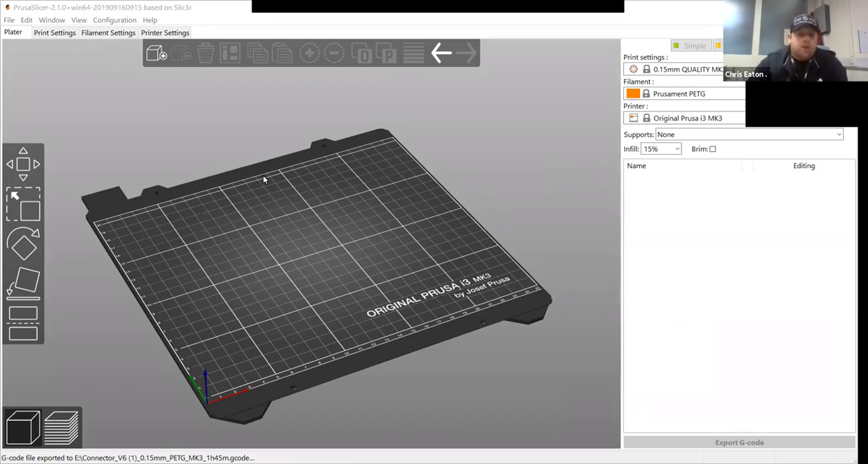
mouse_move(468, 282)
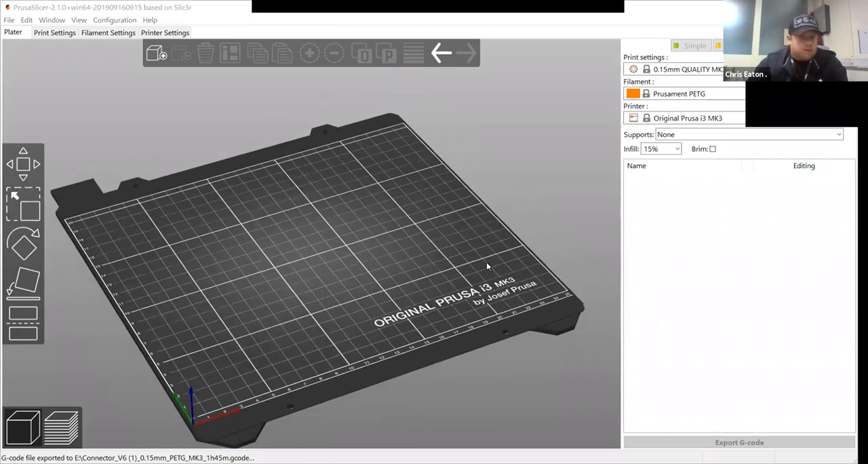
mouse_move(464, 256)
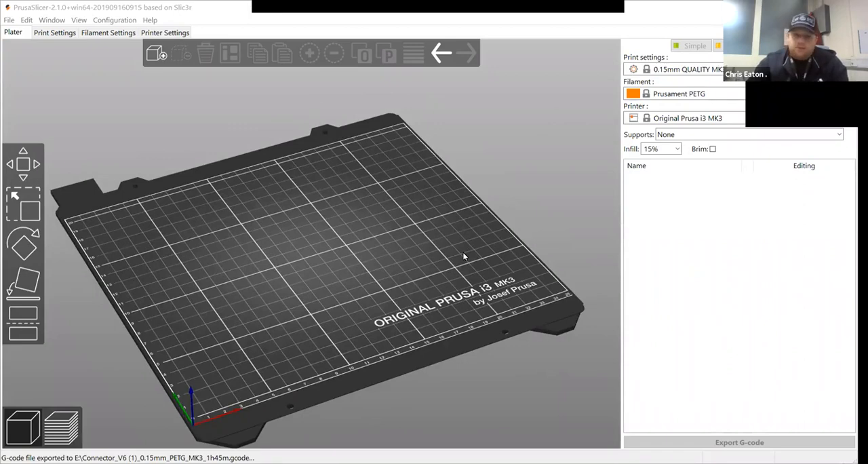
mouse_move(459, 147)
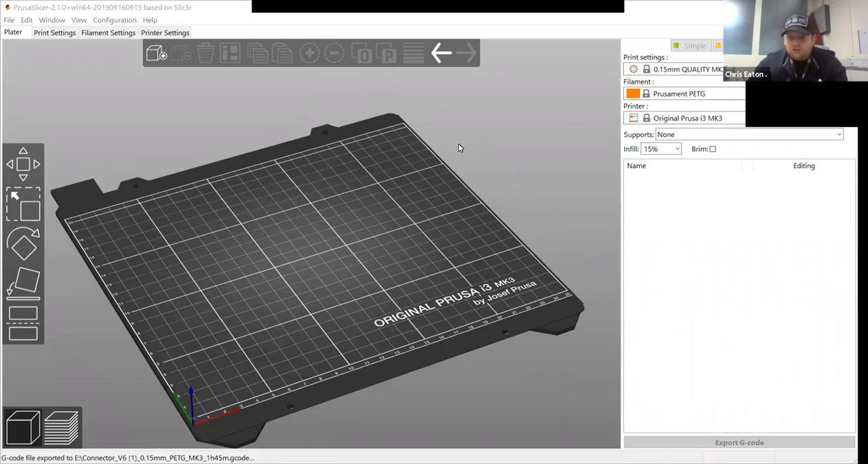
mouse_move(43, 239)
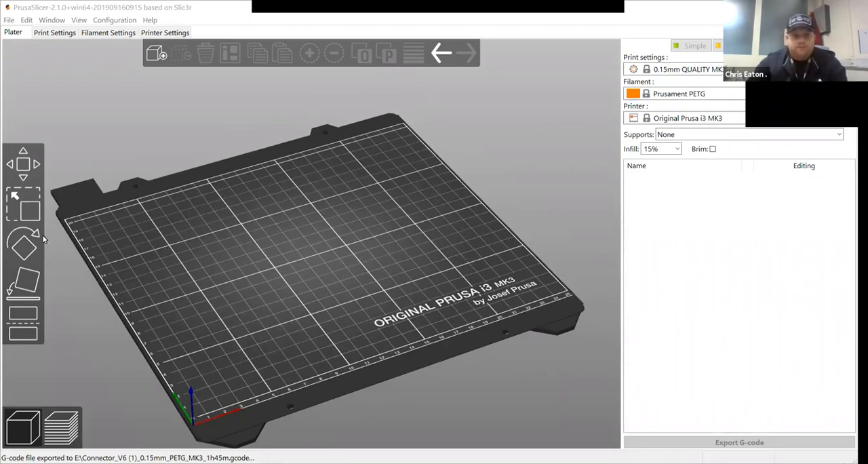
mouse_move(402, 190)
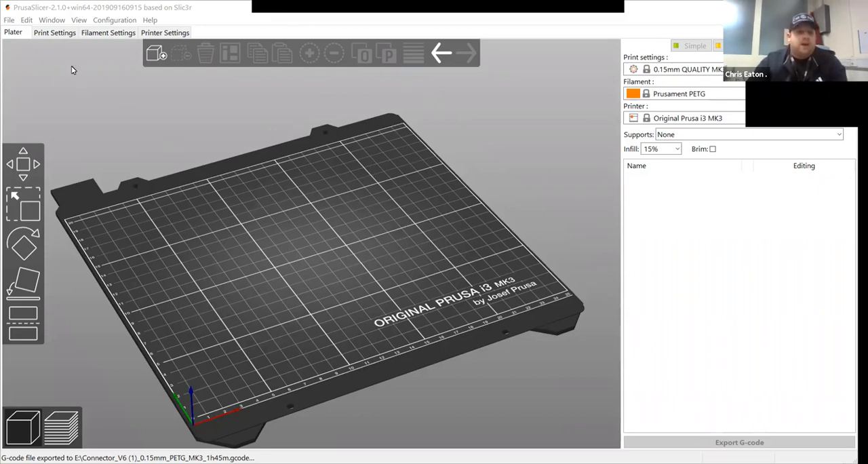
mouse_move(103, 265)
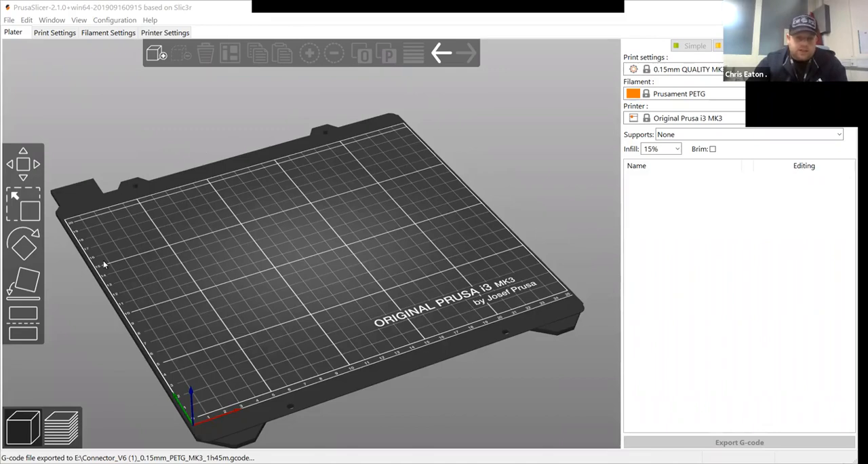
mouse_move(158, 358)
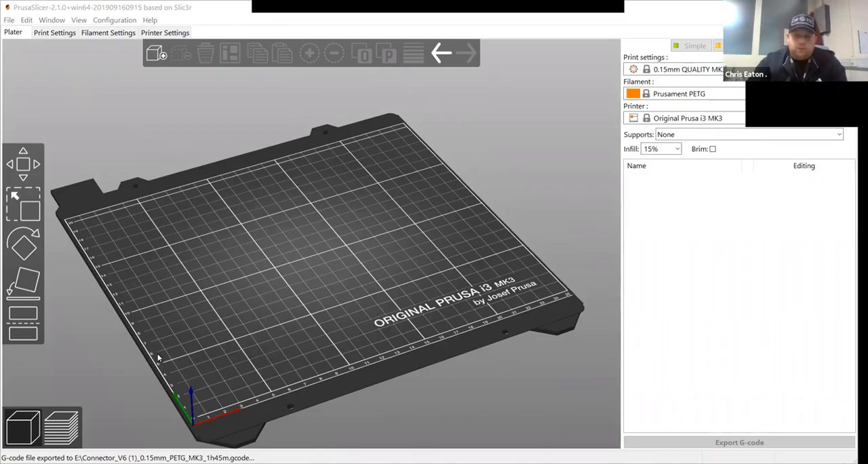
mouse_move(138, 344)
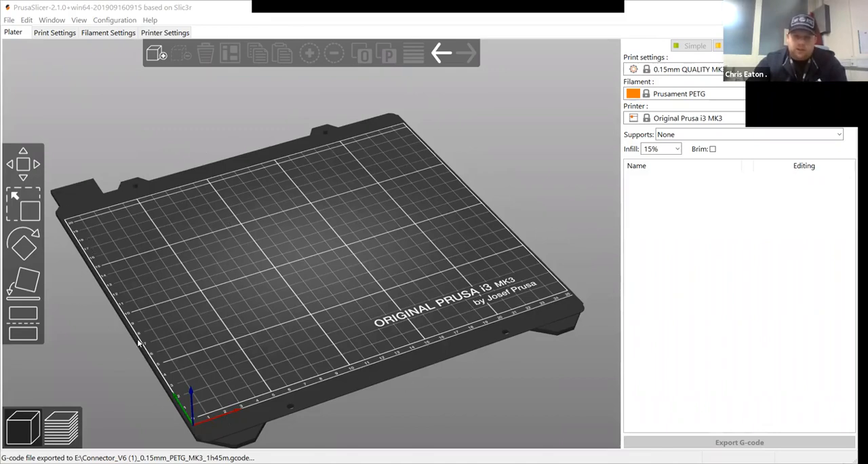
mouse_move(387, 256)
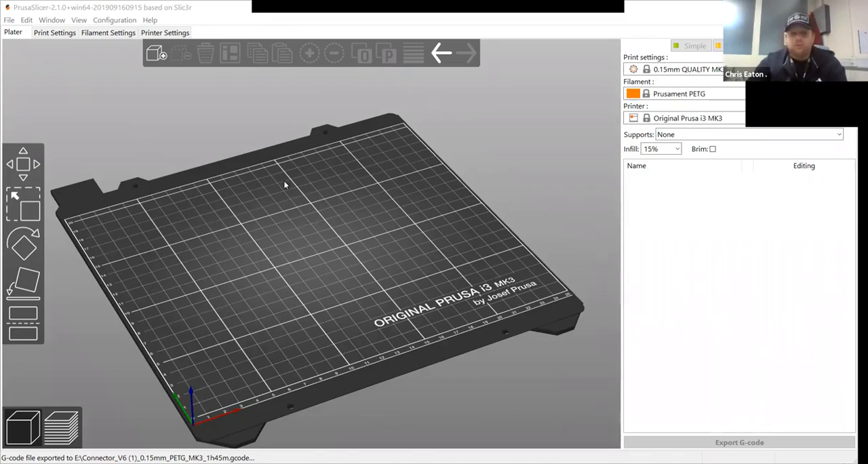
mouse_move(80, 52)
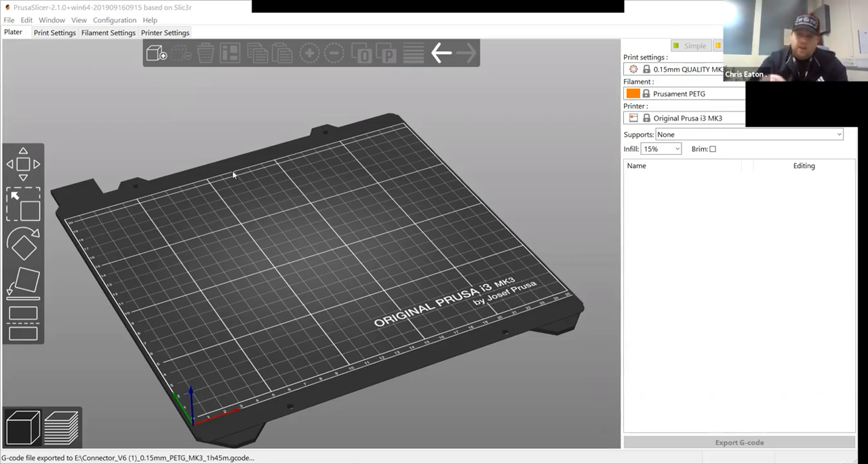
mouse_move(270, 215)
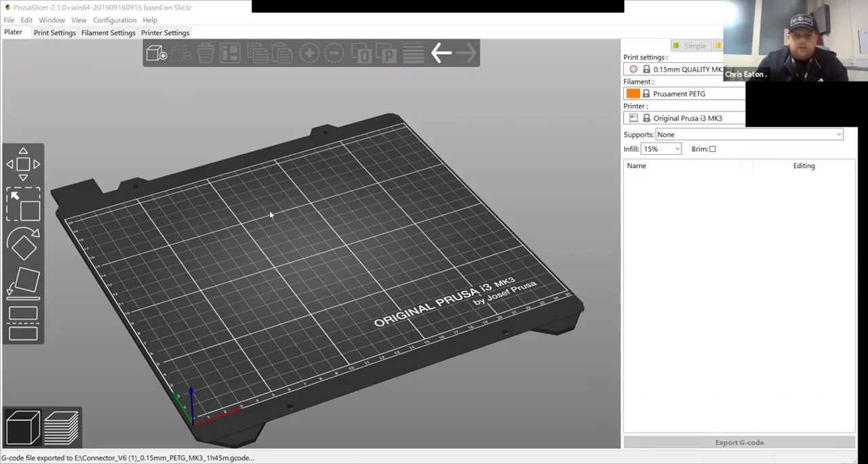
mouse_move(149, 65)
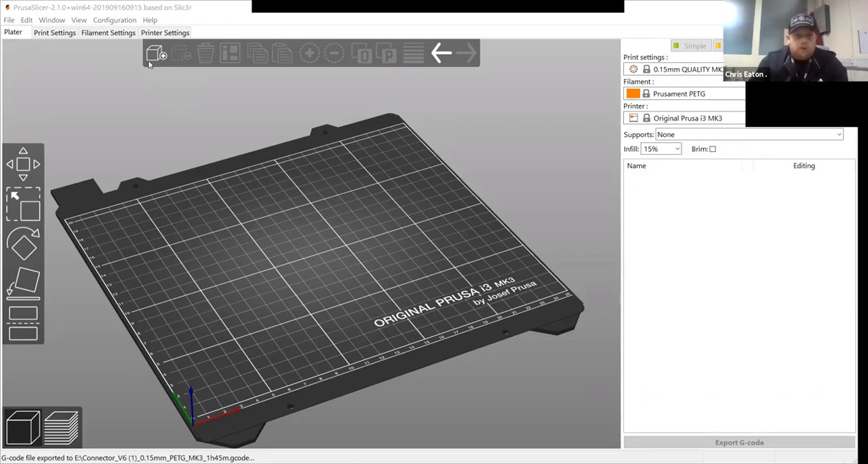
mouse_move(258, 256)
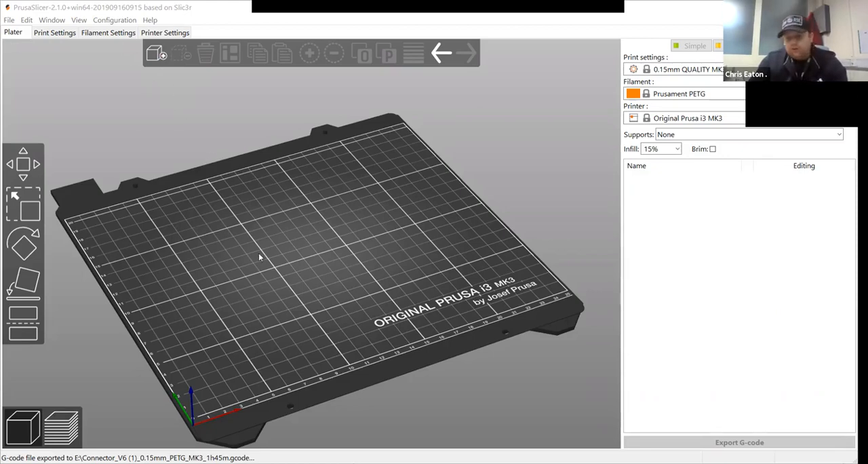
mouse_move(177, 263)
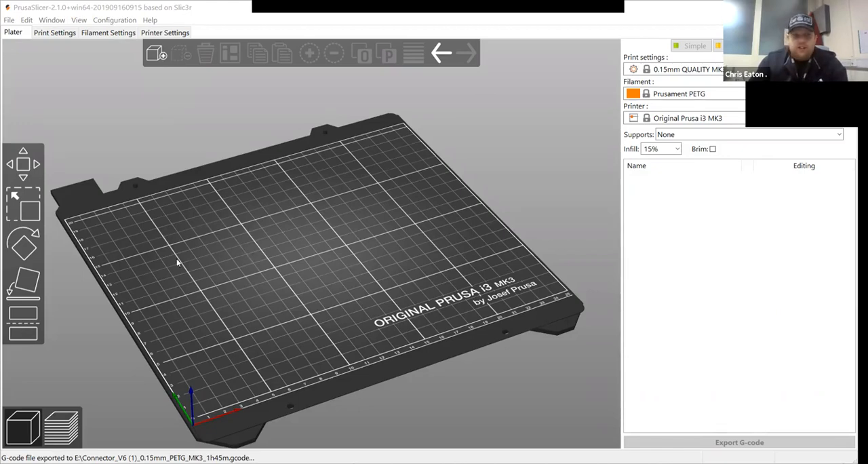
mouse_move(155, 54)
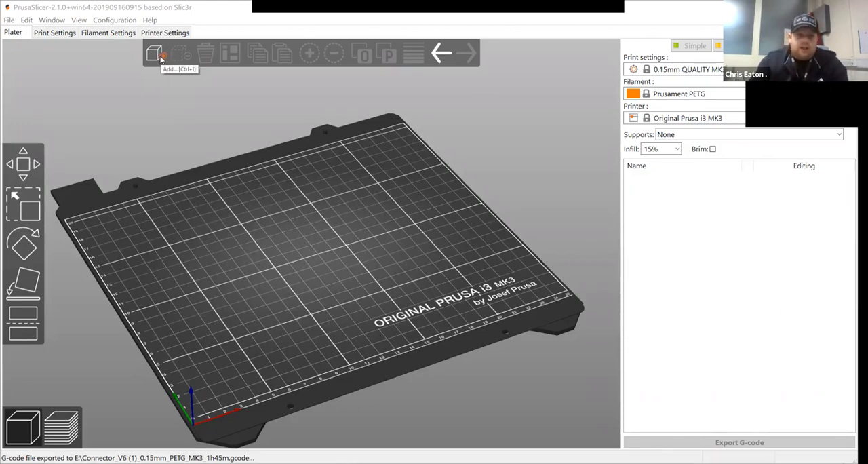
Step: Start loading a model and choose Connector_V6 (1).stl from the Downloads folder
click(154, 53)
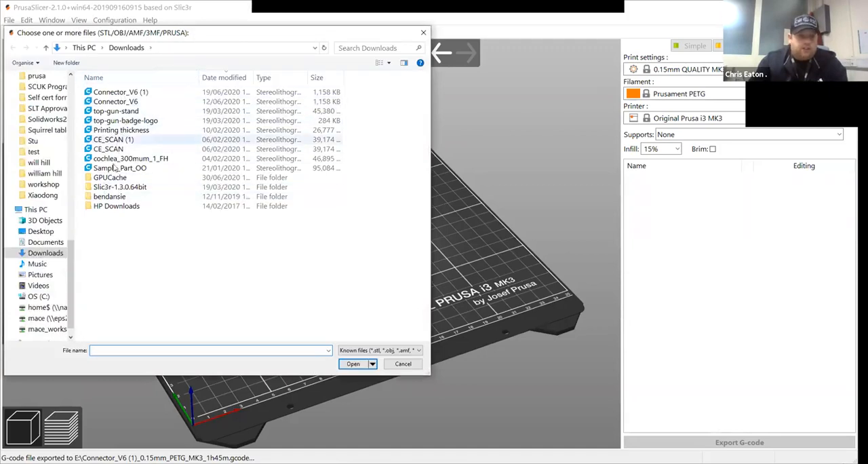
mouse_move(124, 149)
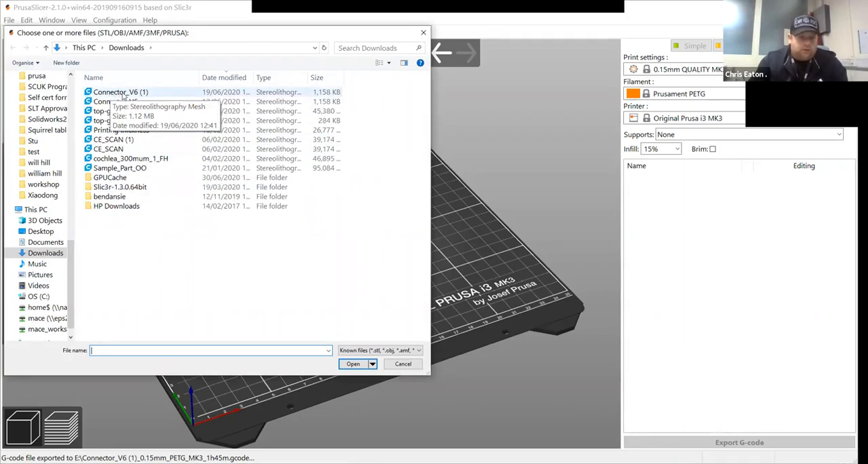
click(120, 92)
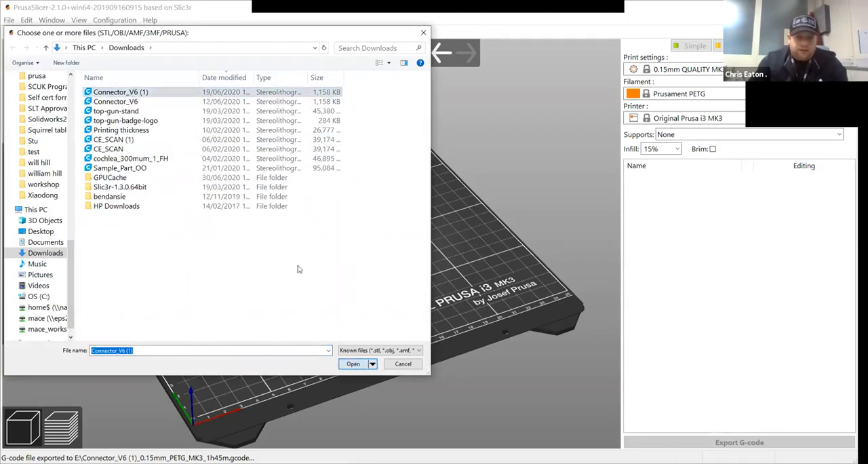
Step: Load the connector onto the MK3 bed and drag it around between the back-left area and centre
click(353, 363)
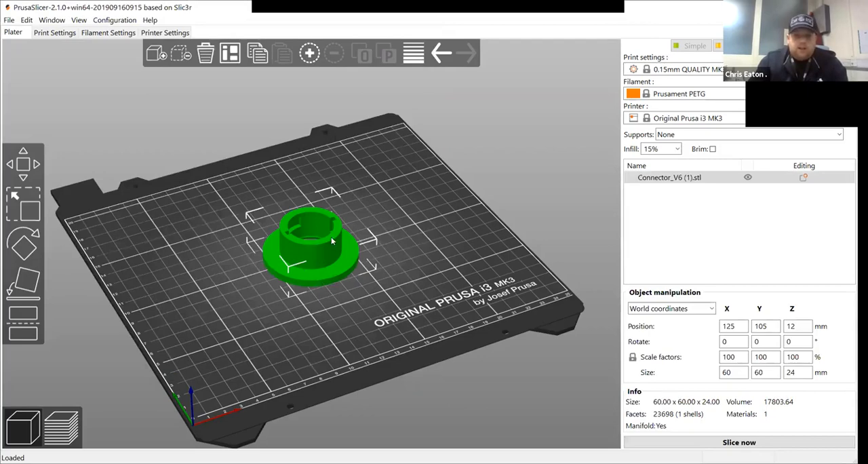
drag(312, 244, 190, 216)
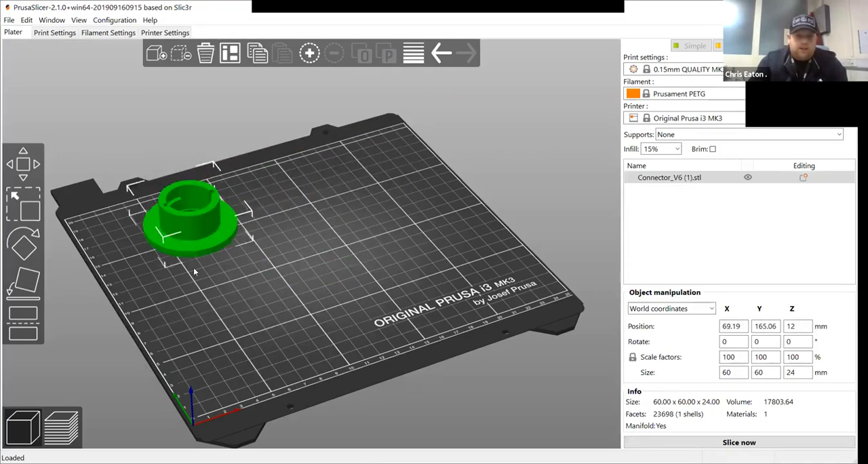
drag(193, 224, 296, 244)
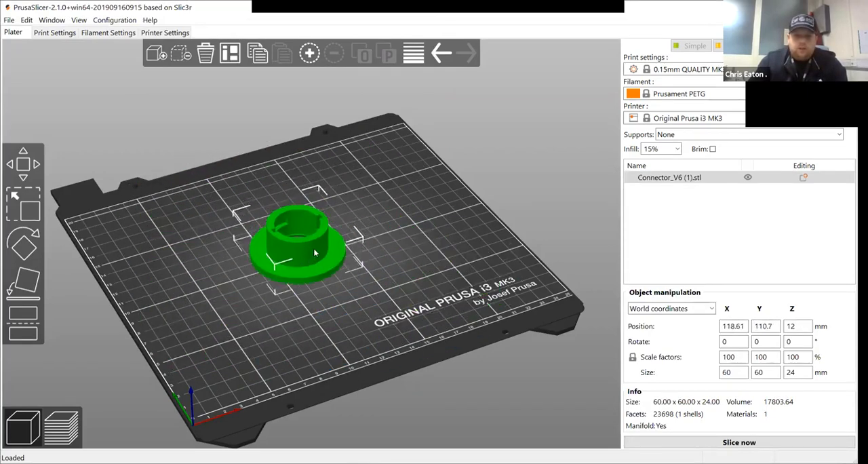
drag(296, 247, 160, 228)
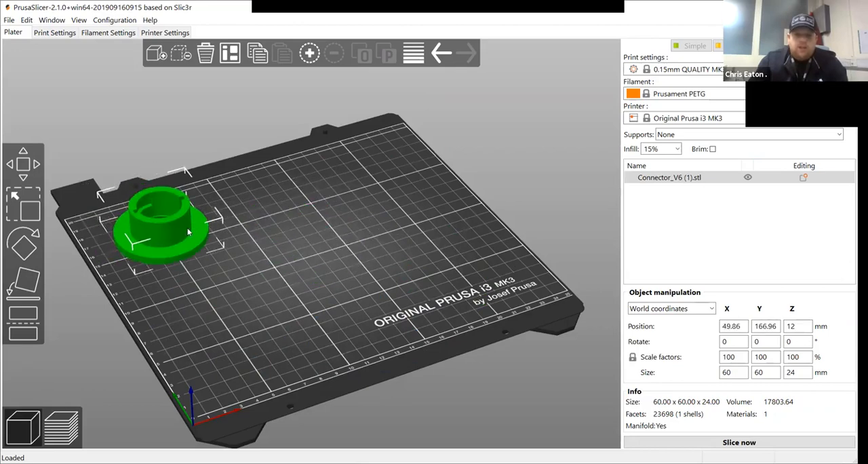
drag(162, 230, 272, 285)
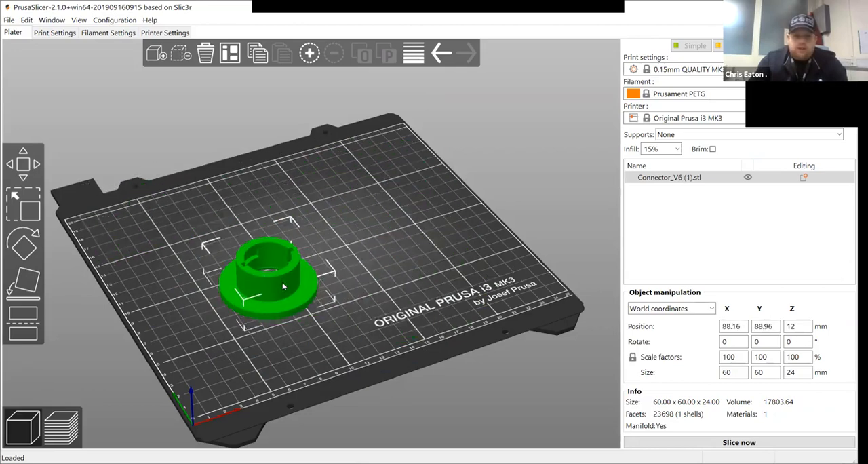
drag(283, 285, 237, 296)
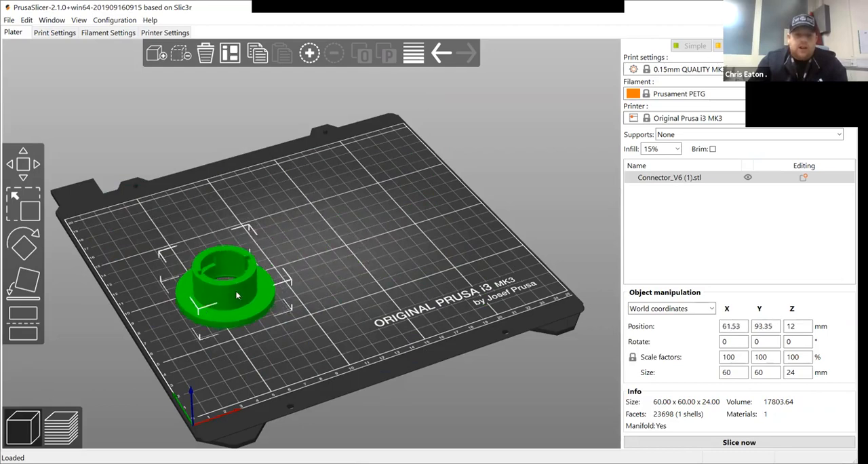
Step: Push the connector to the left edge, then settle it near the bed centre around X 129.74, Y 110.64
drag(237, 296, 166, 318)
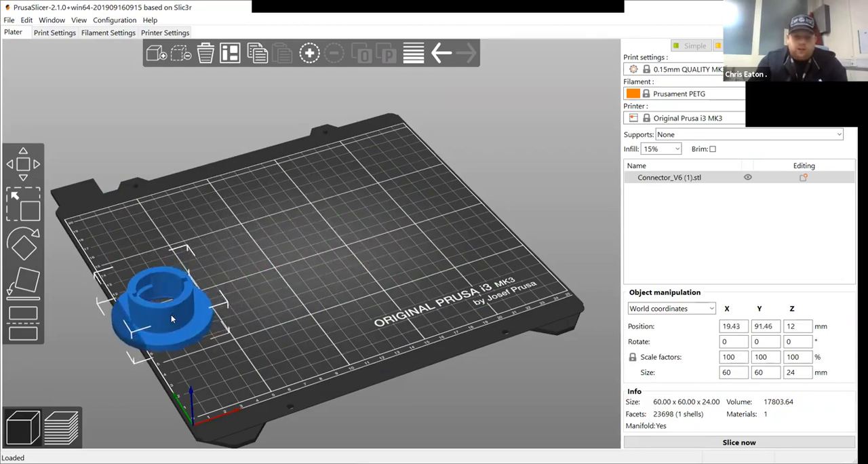
drag(171, 319, 134, 323)
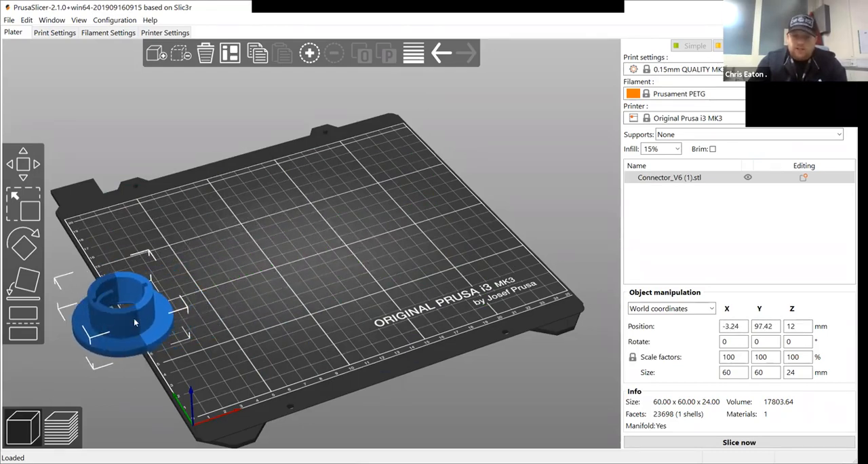
drag(133, 322, 271, 264)
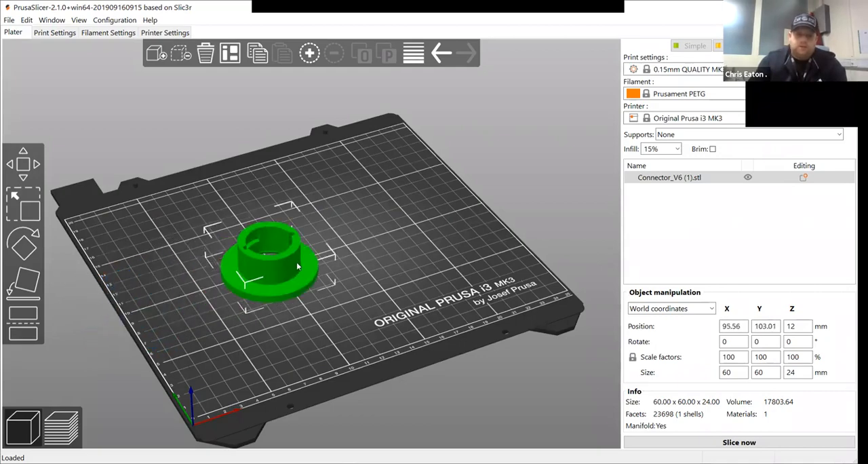
drag(269, 264, 301, 247)
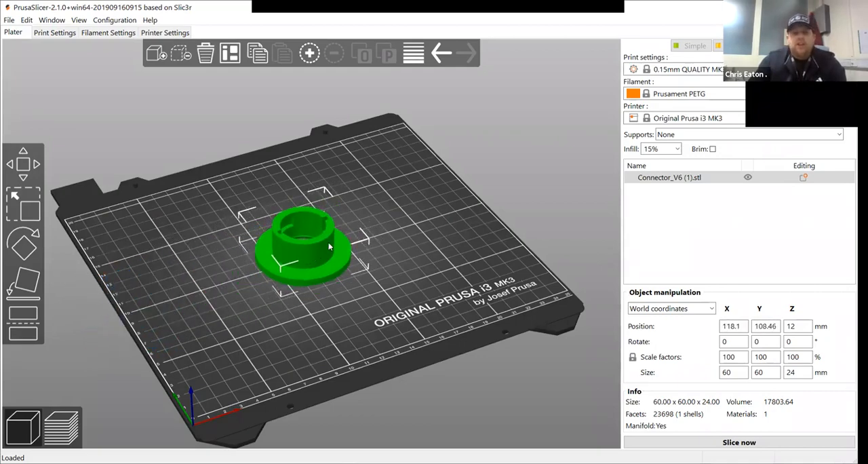
drag(305, 247, 318, 237)
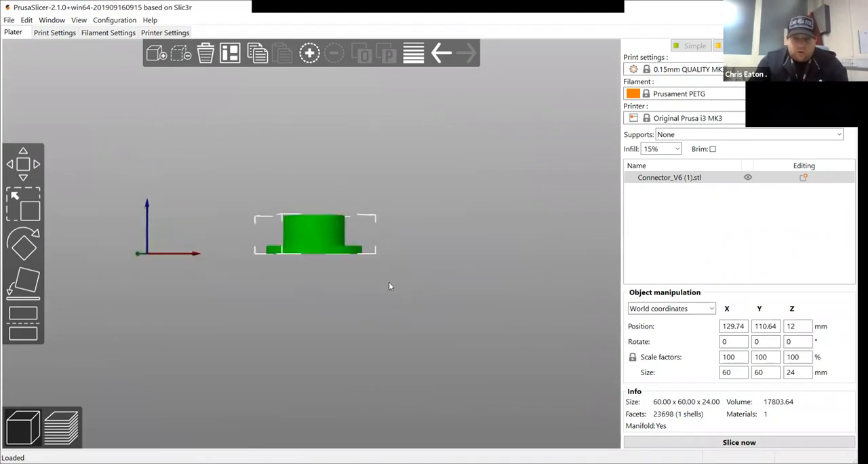
Step: Orbit the 3D view back over the print bed, leaving the connector at X 129.74, Y 110.64
drag(314, 233, 295, 293)
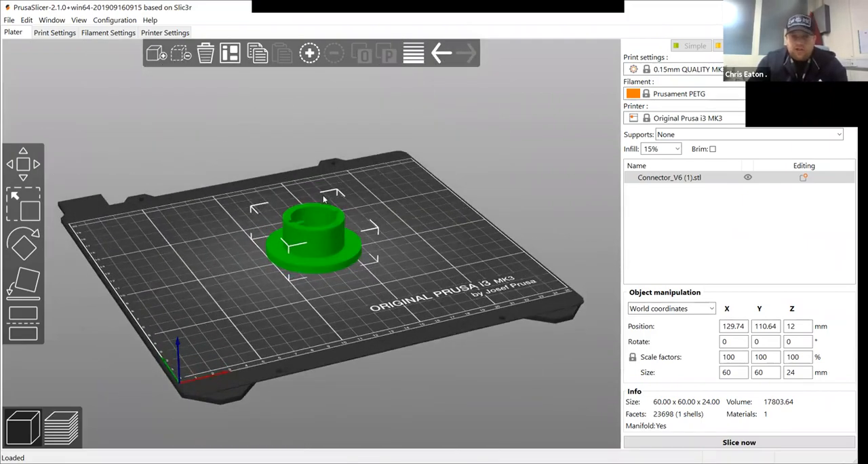
mouse_move(287, 249)
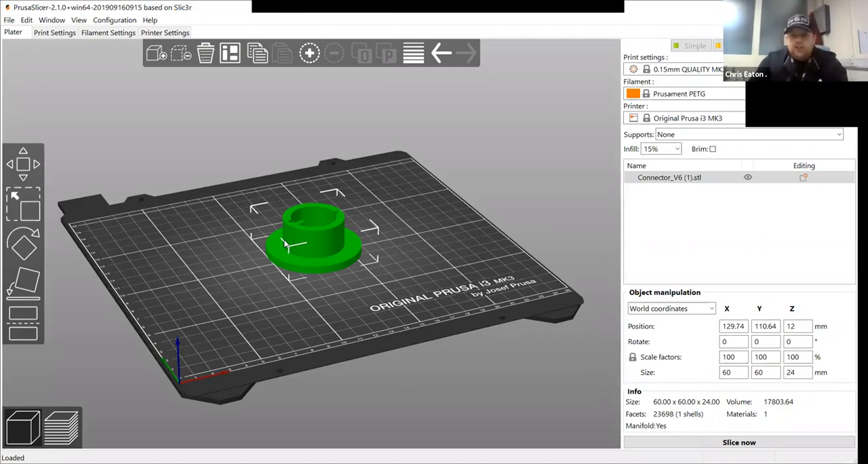
mouse_move(398, 258)
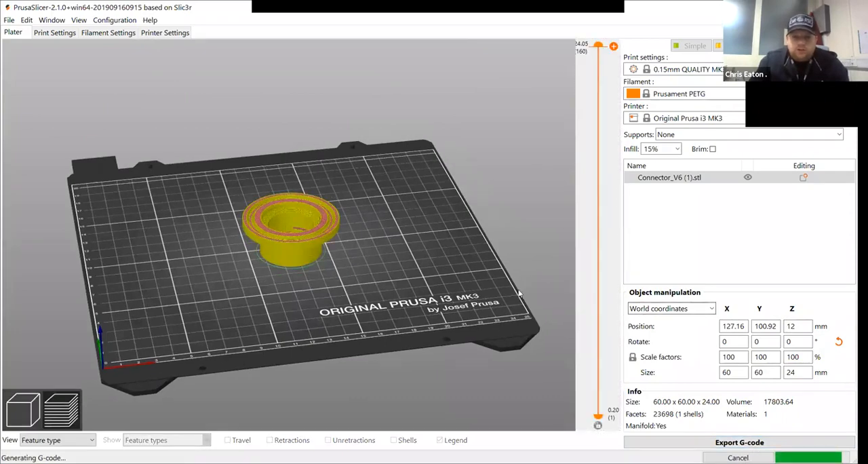
mouse_move(518, 247)
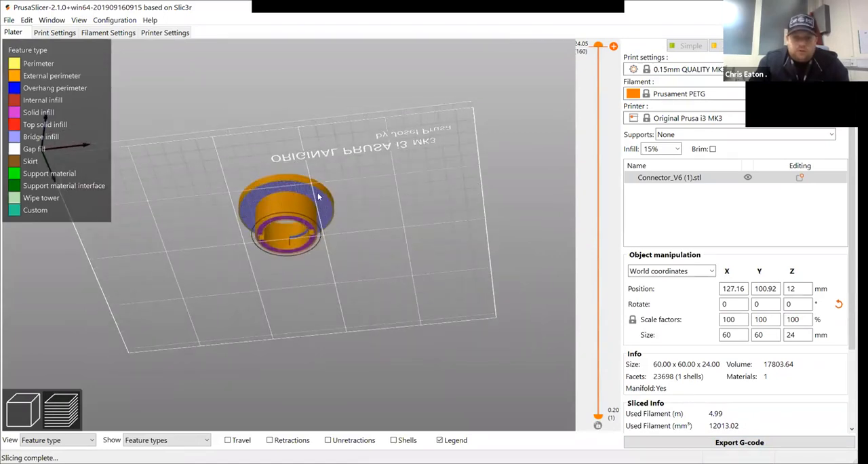
Step: Orbit the sliced toolpath preview back to a view above the bed
drag(319, 196, 420, 256)
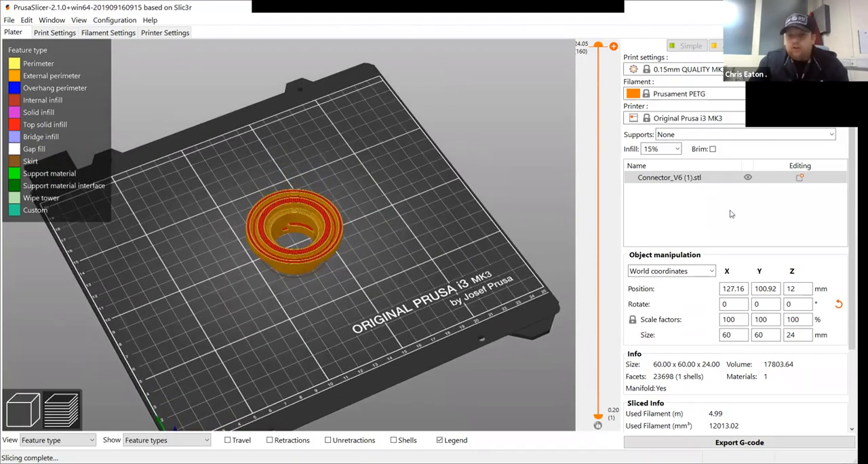
mouse_move(499, 317)
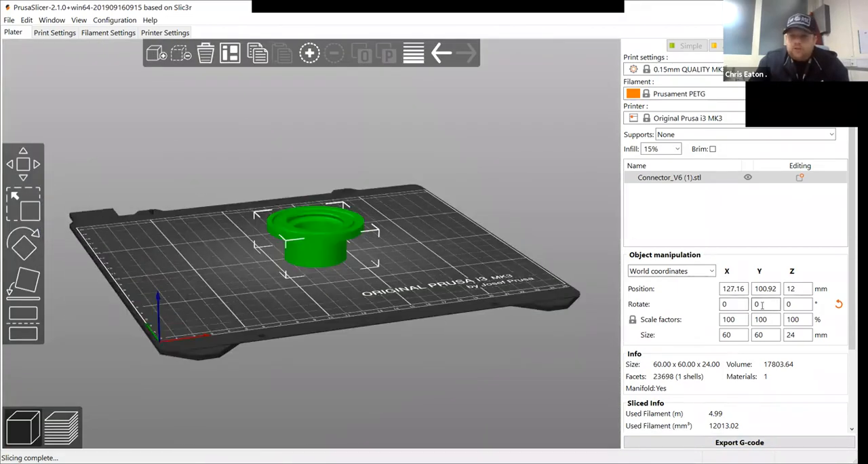
Step: Flip the connector 180° about Y, then return it to zero rotation, clearing the slice result
text(180)
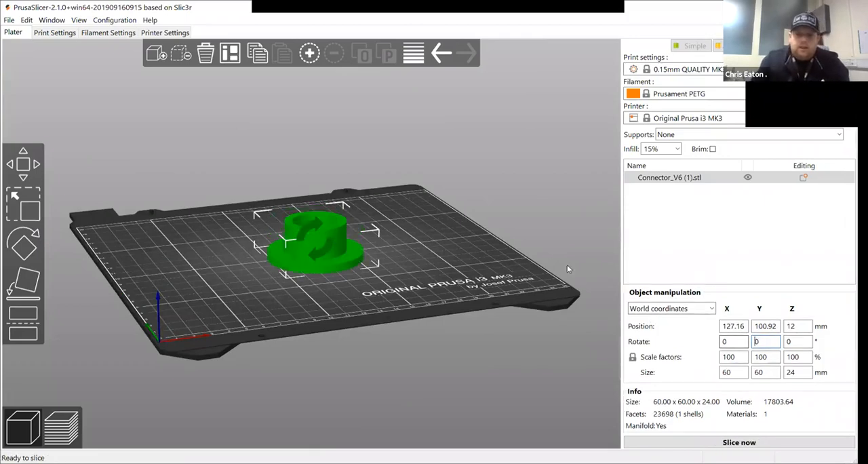
drag(339, 271, 339, 251)
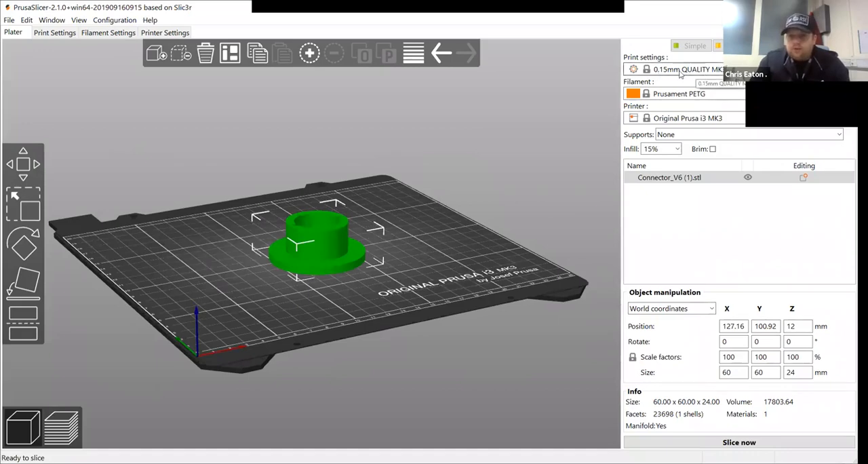
click(688, 69)
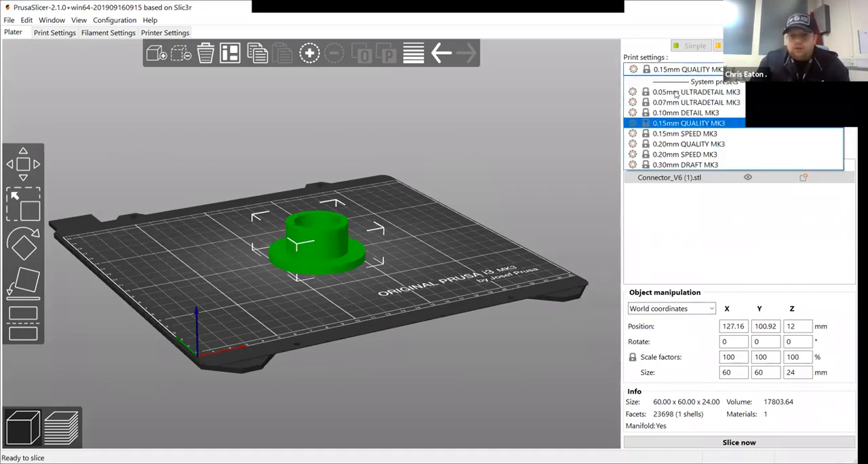
click(694, 92)
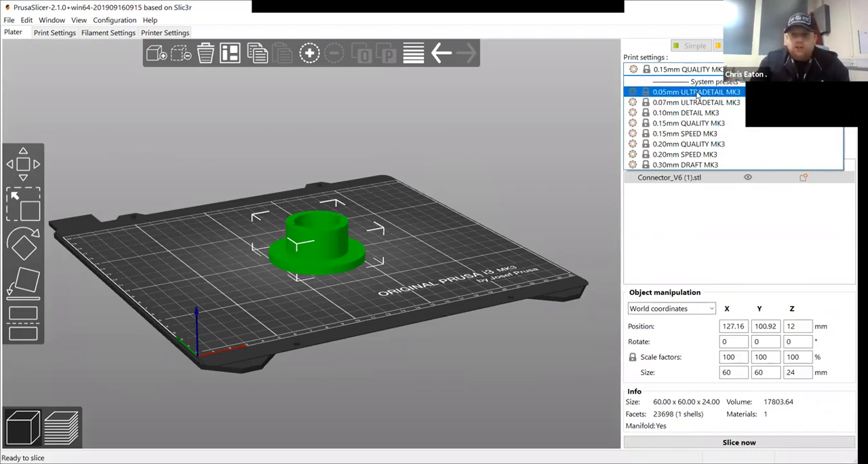
click(686, 165)
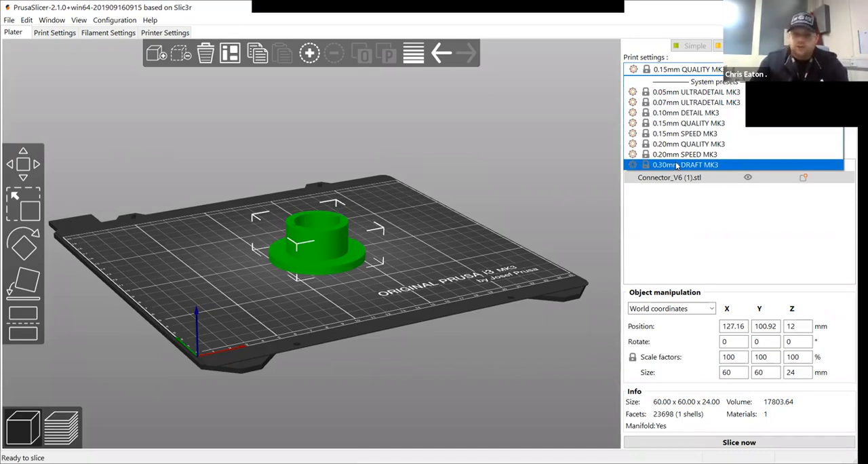
click(689, 124)
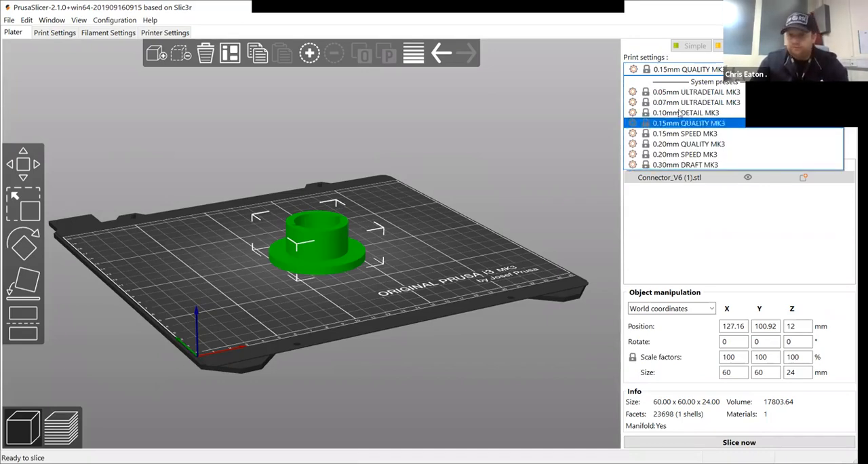
click(697, 92)
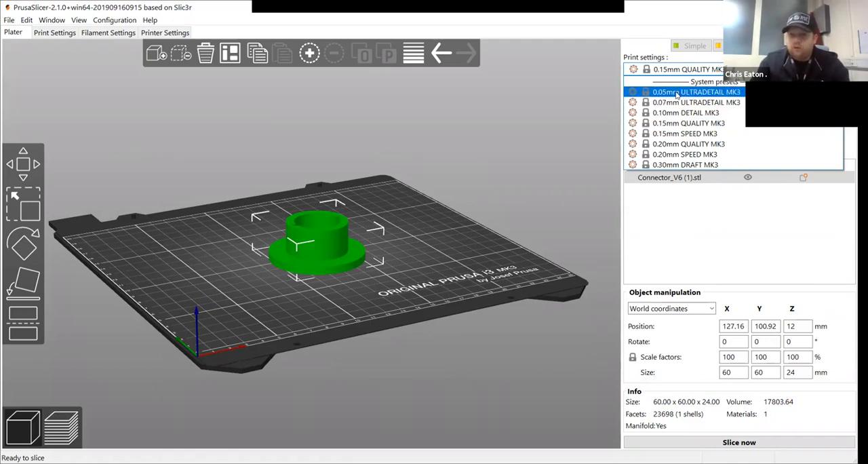
click(689, 123)
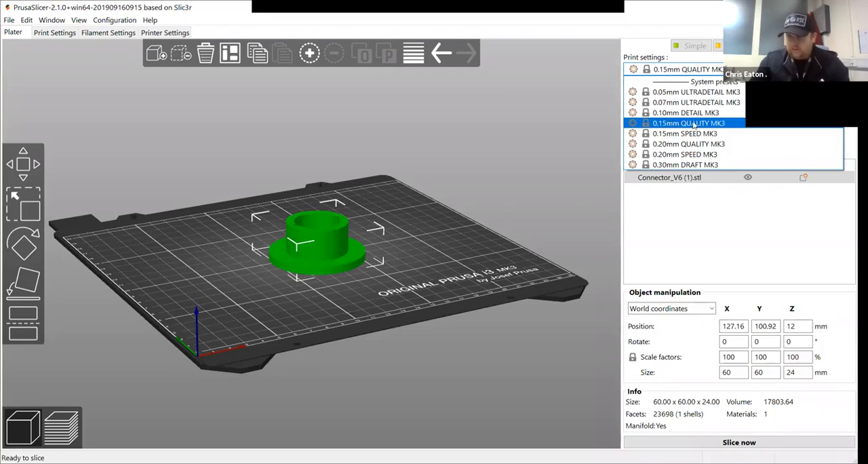
click(689, 124)
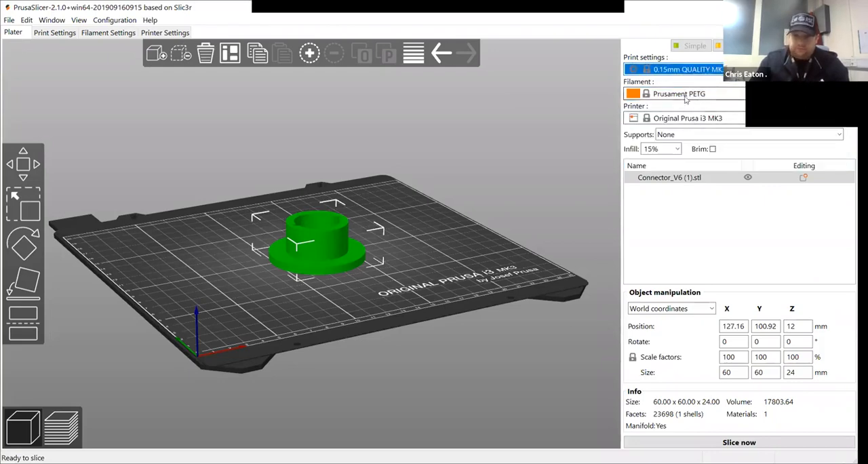
mouse_move(692, 102)
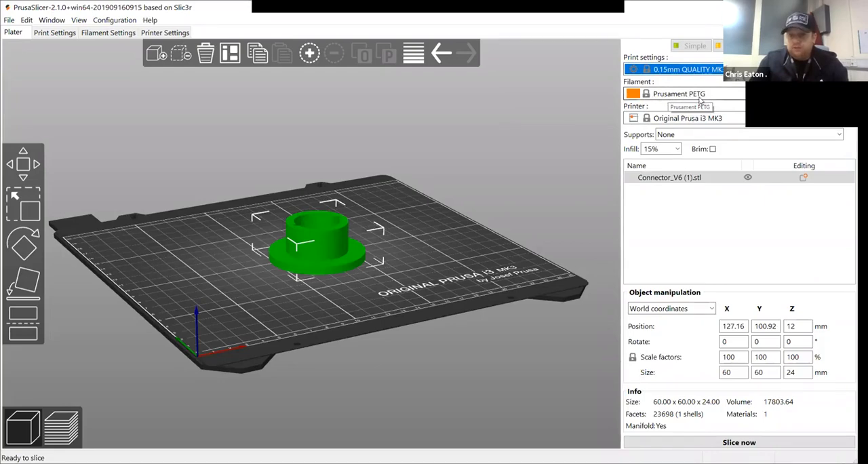
click(683, 94)
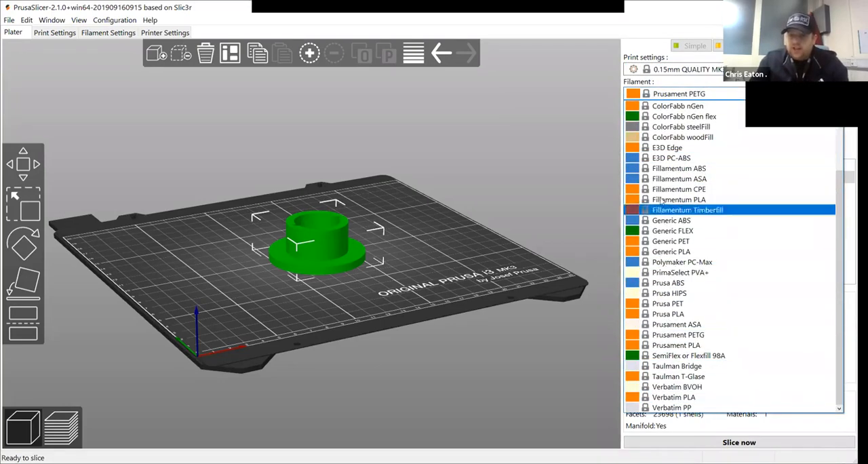
click(677, 106)
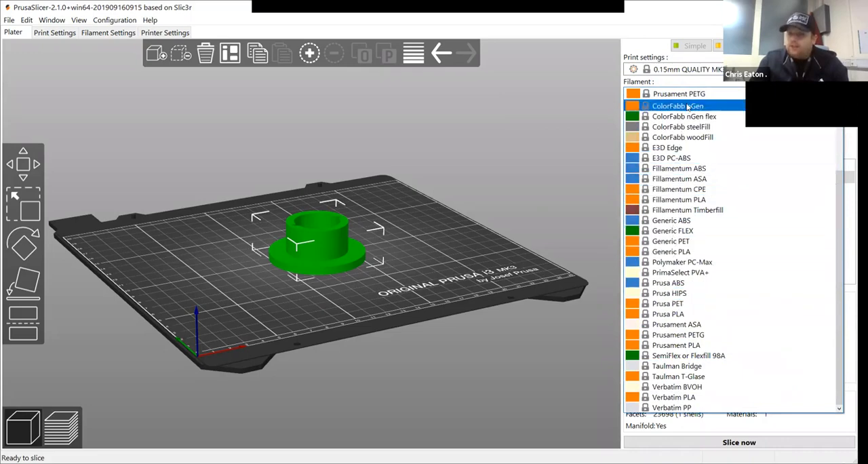
click(669, 219)
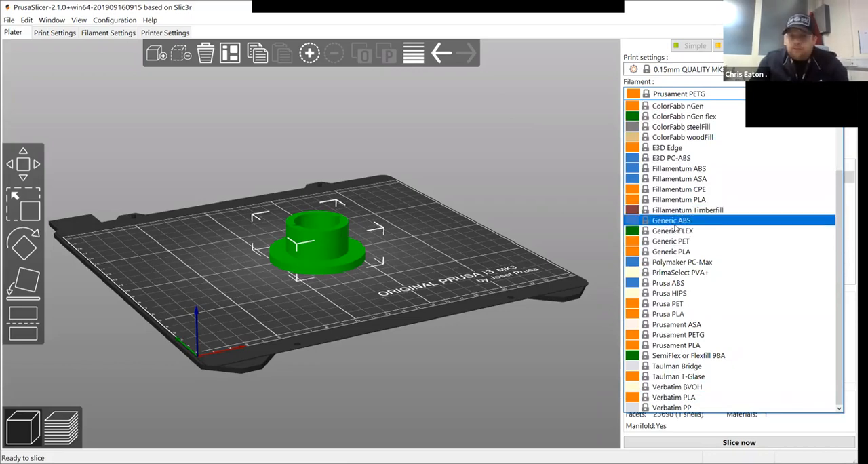
mouse_move(667, 230)
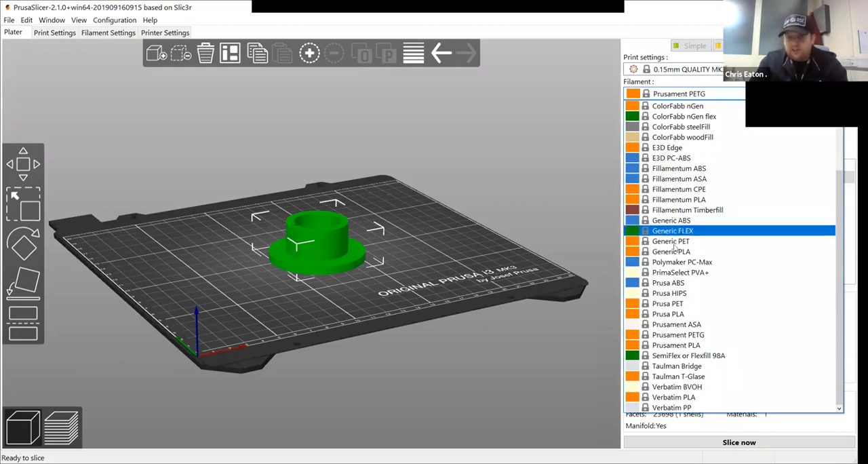
click(681, 271)
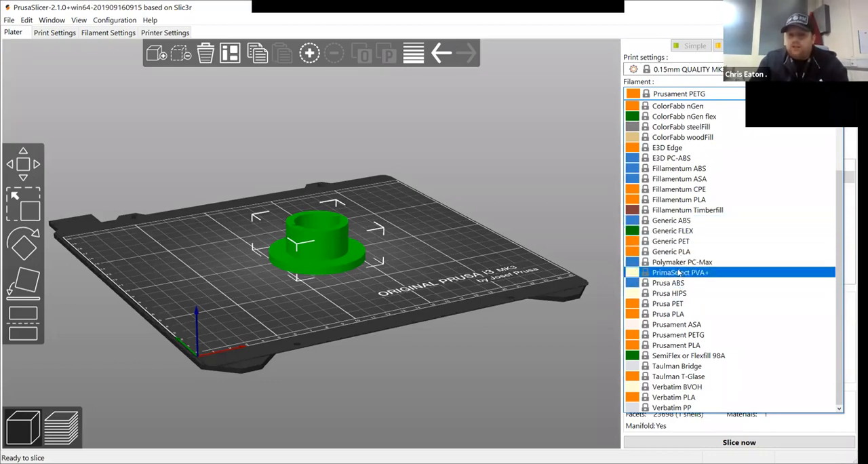
click(678, 334)
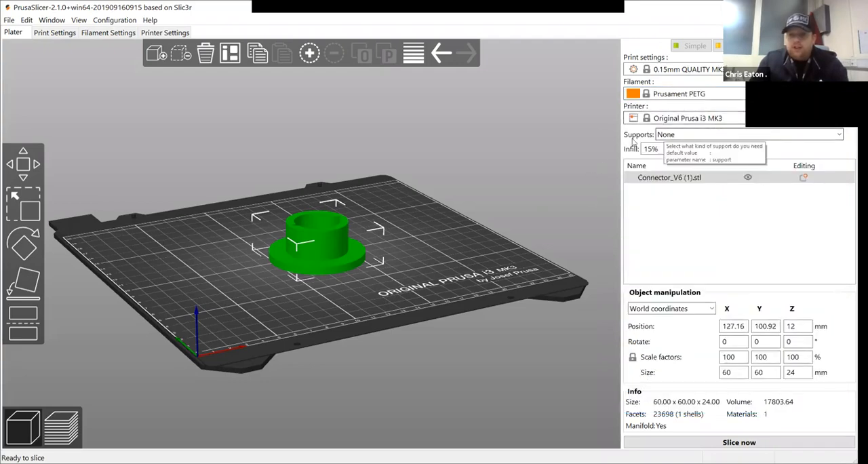
click(749, 135)
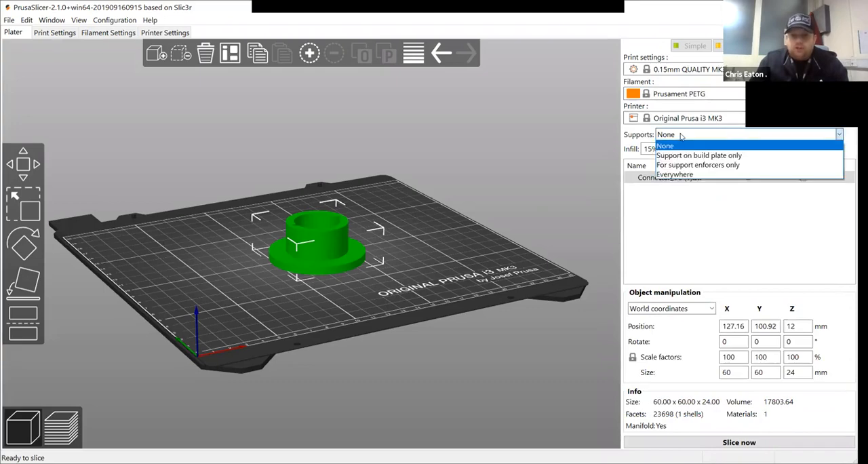
click(666, 145)
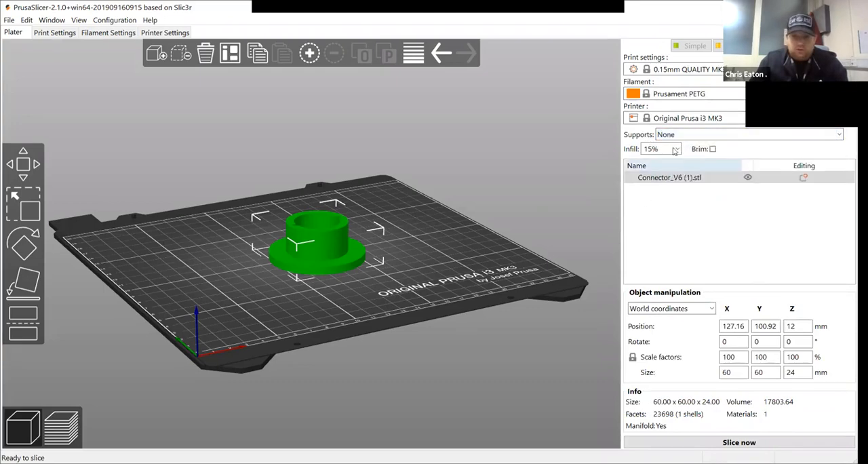
mouse_move(657, 149)
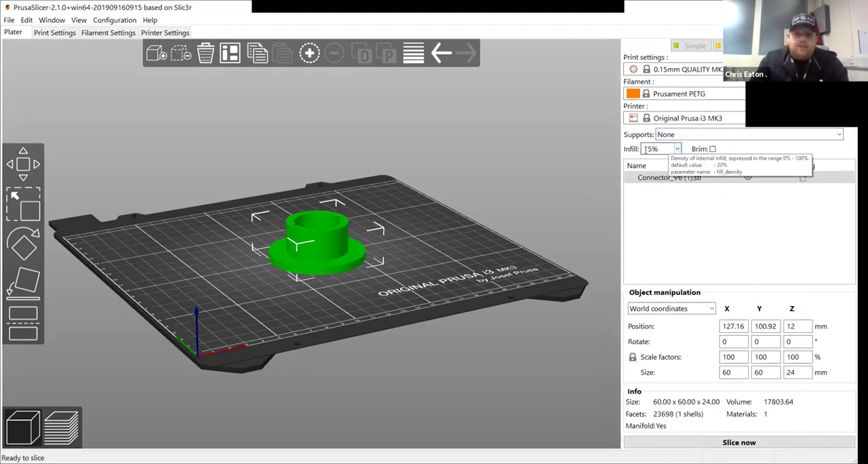
mouse_move(293, 203)
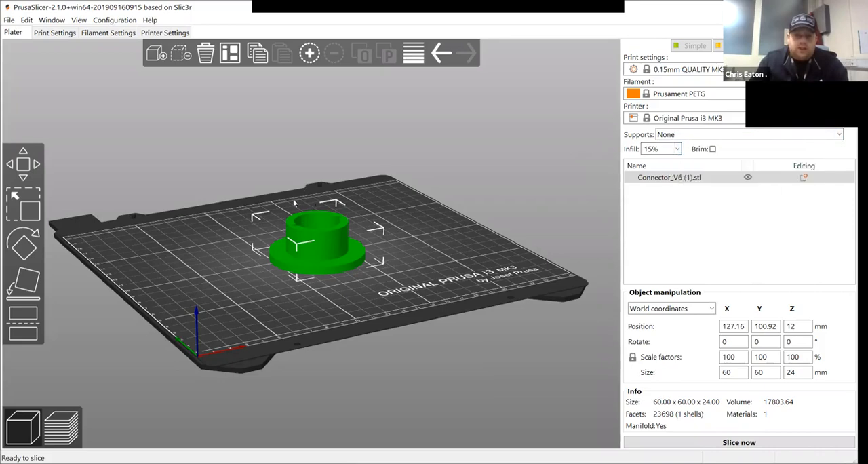
mouse_move(303, 209)
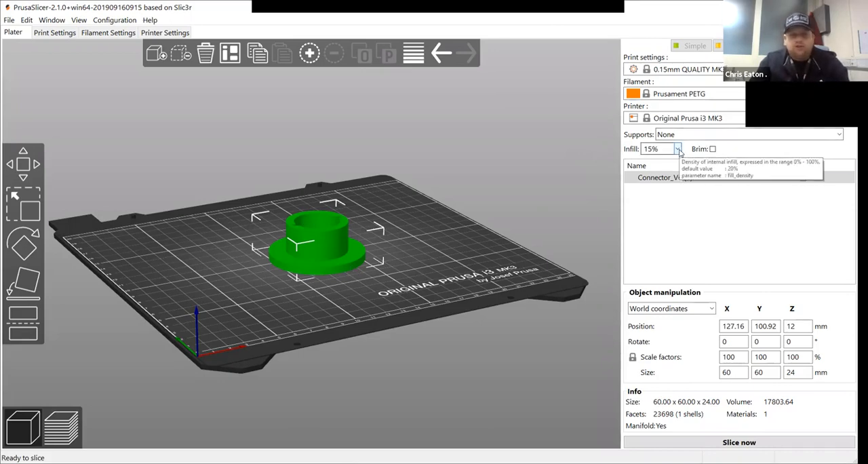
click(677, 149)
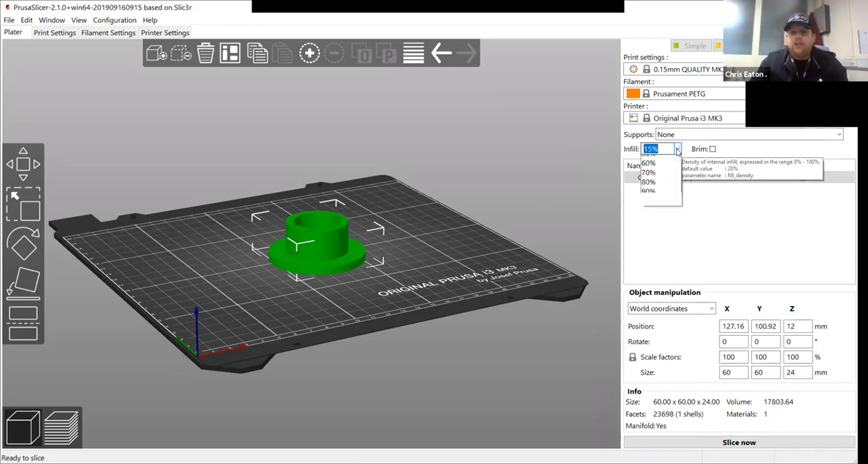
click(675, 149)
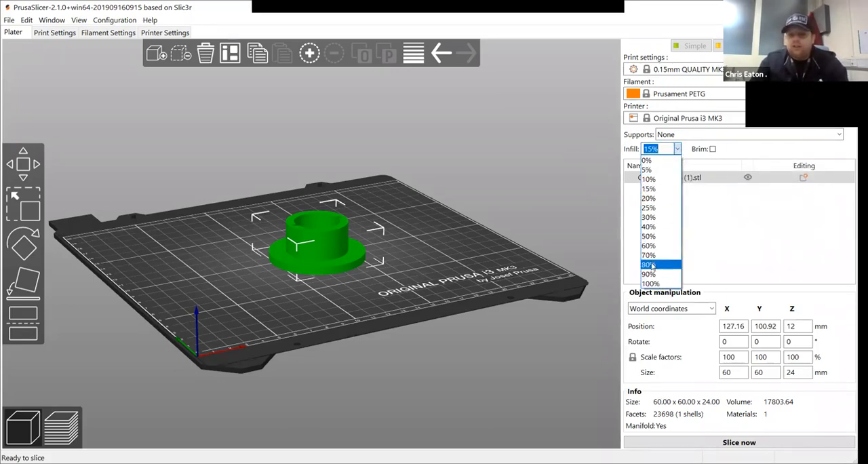
mouse_move(648, 274)
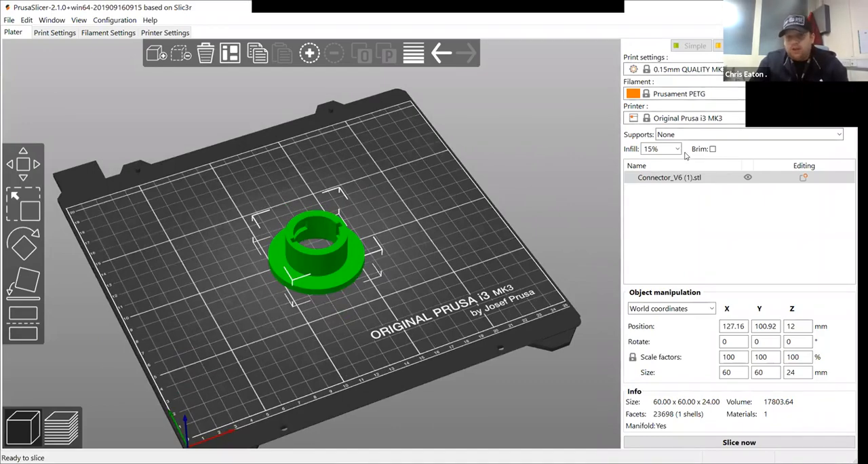
mouse_move(712, 149)
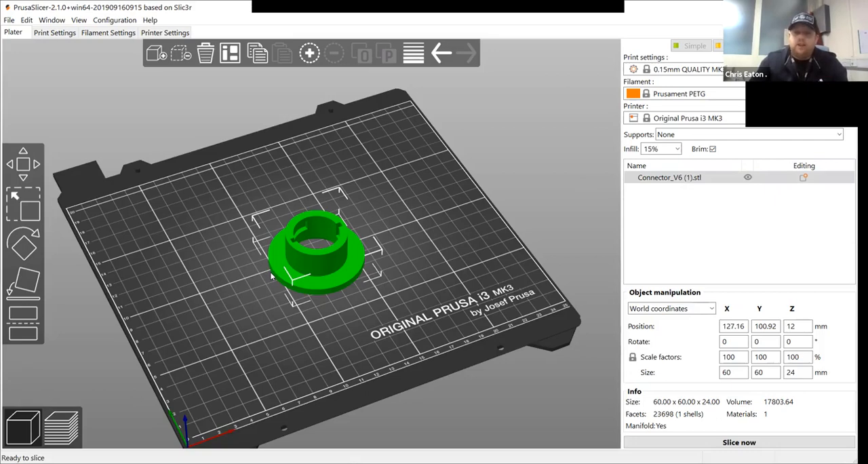
mouse_move(351, 201)
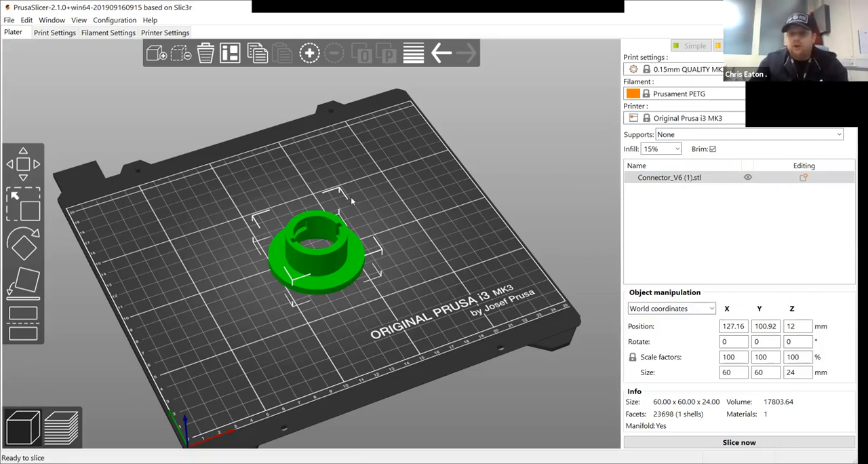
mouse_move(342, 244)
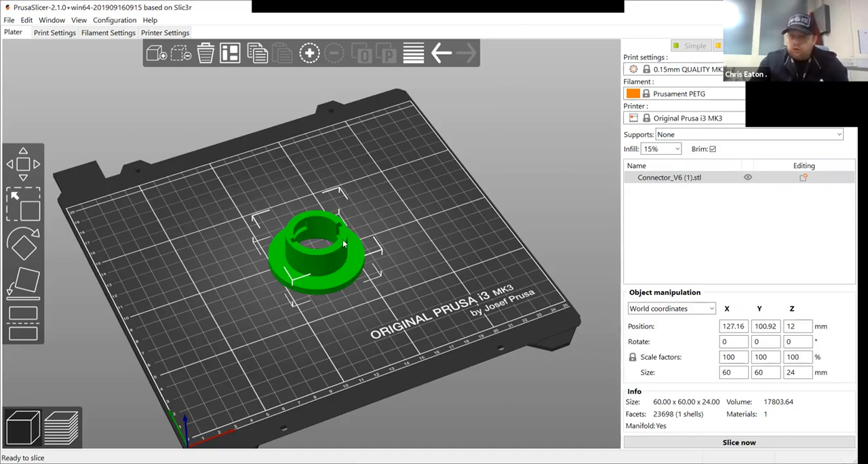
mouse_move(342, 241)
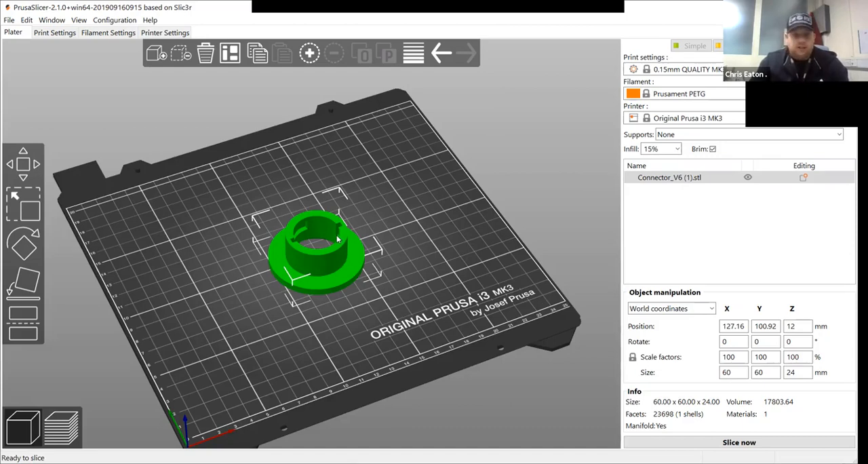
mouse_move(779, 215)
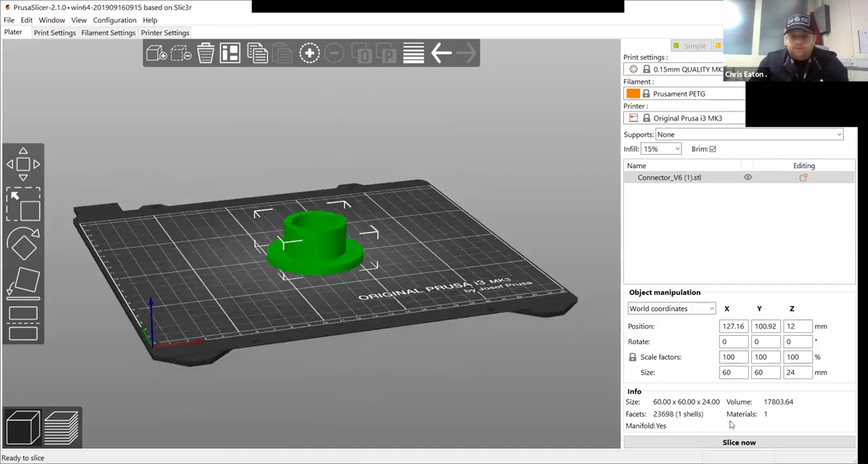
Step: Slice the connector and step the layer slider through the first, solid and infill layers
click(737, 442)
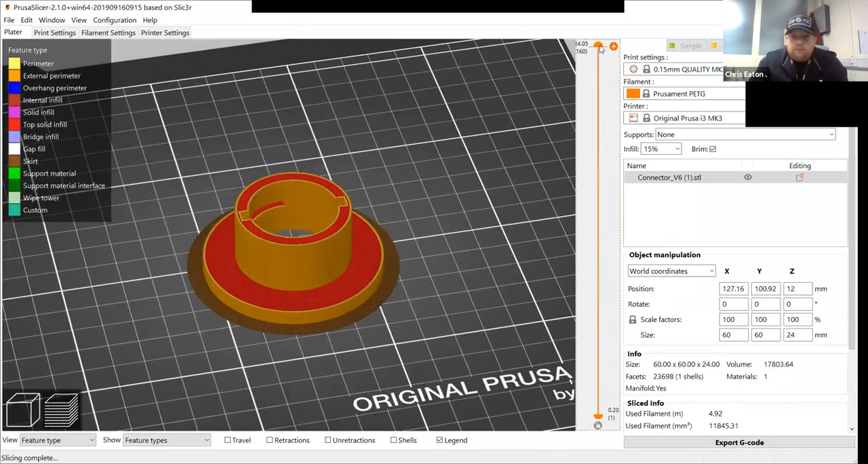
drag(598, 48, 598, 412)
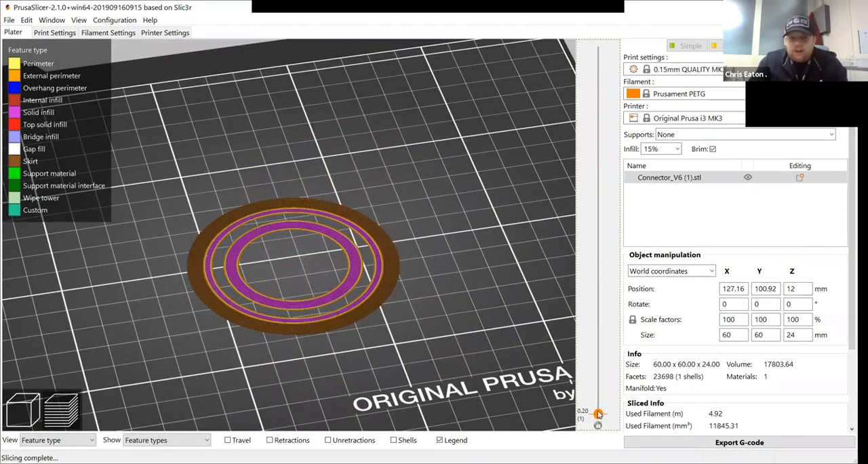
drag(599, 412, 599, 379)
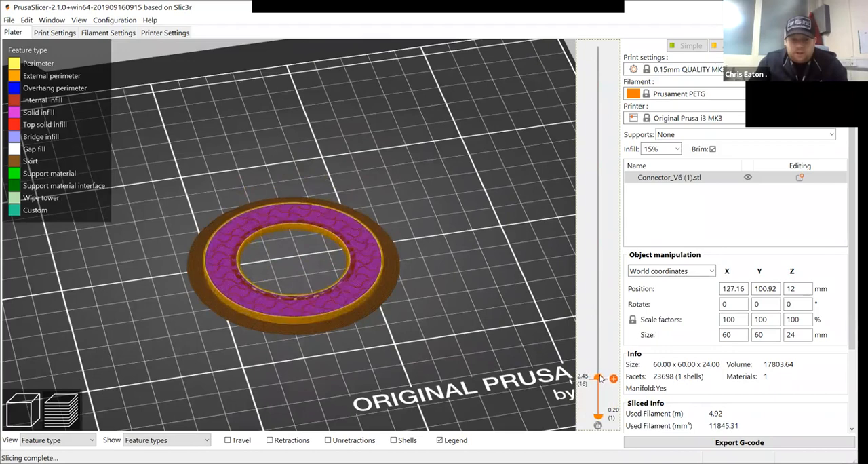
drag(600, 377, 599, 332)
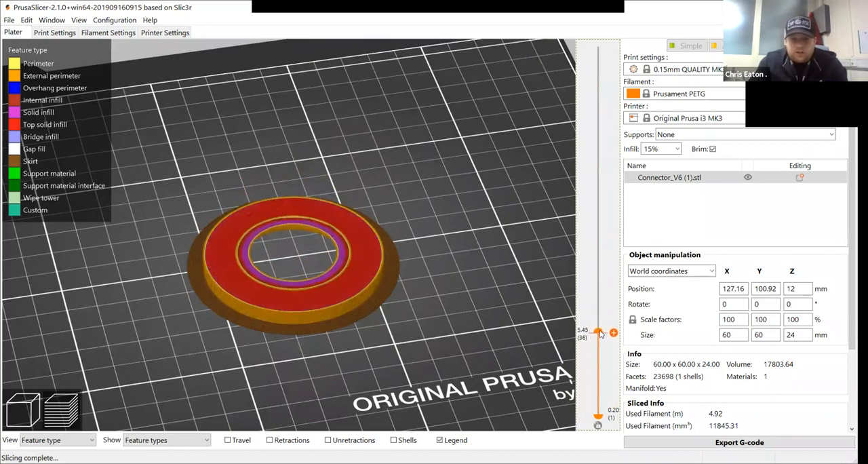
drag(598, 332, 598, 355)
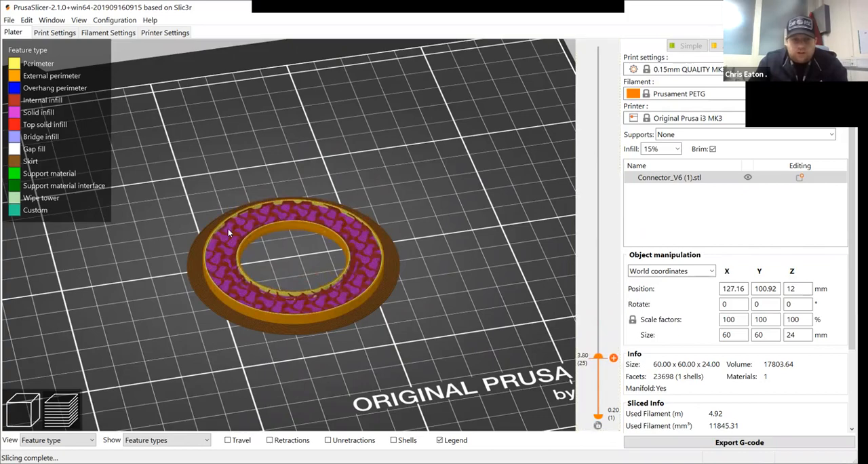
Step: Step up through the upper layers, then show all layers of the ~1h 47m print
scroll(up, 3)
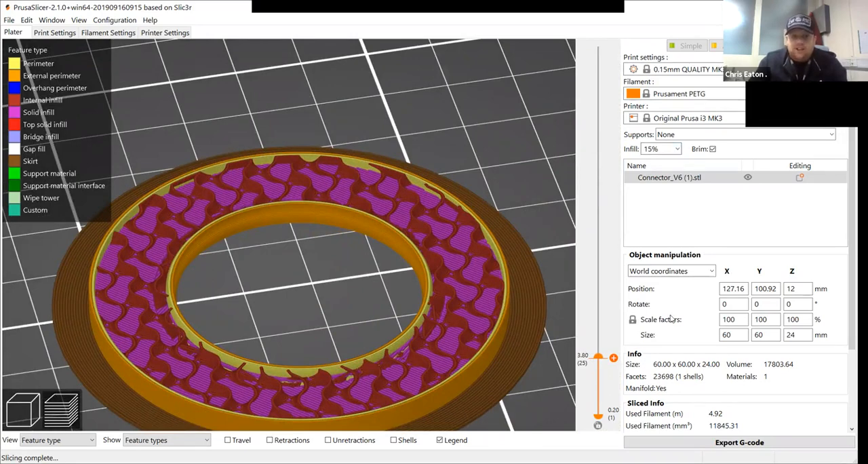
drag(596, 355, 596, 342)
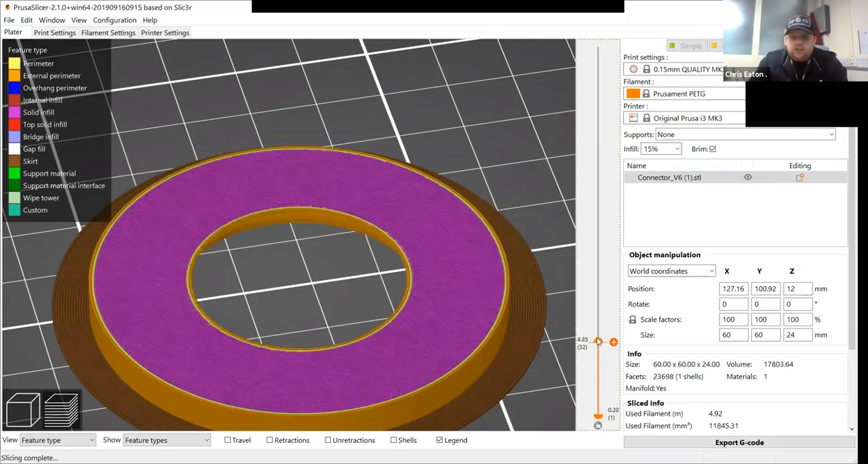
drag(598, 340, 598, 269)
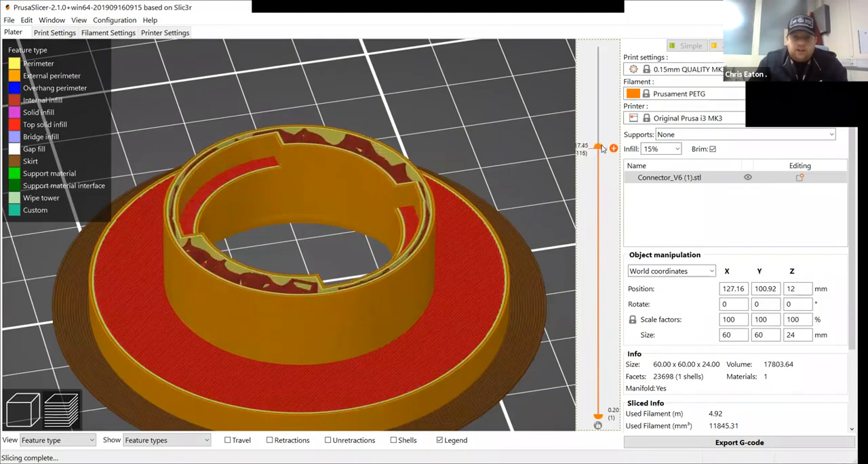
drag(598, 148, 598, 48)
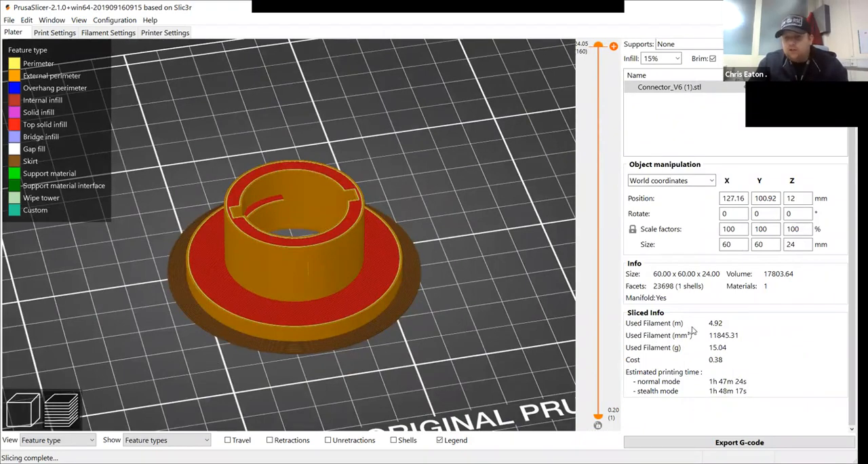
mouse_move(691, 331)
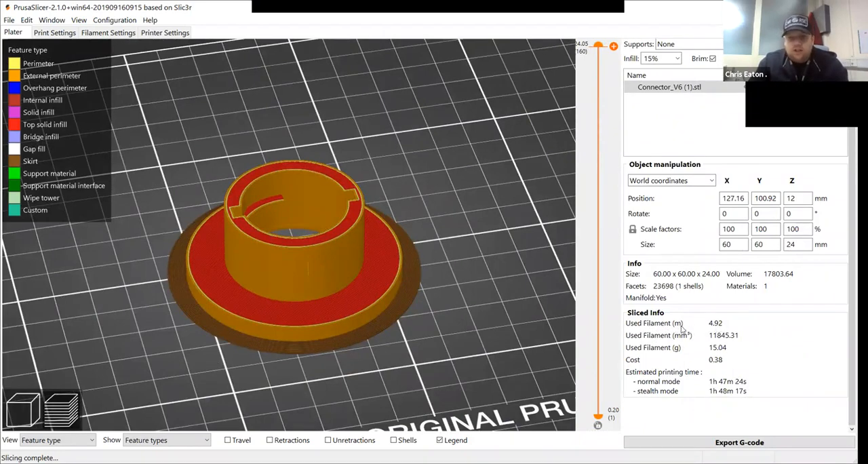
mouse_move(688, 331)
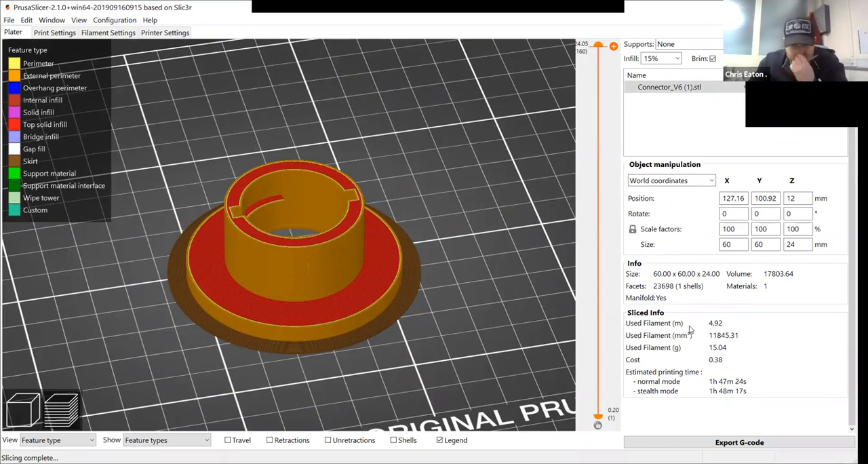
mouse_move(730, 328)
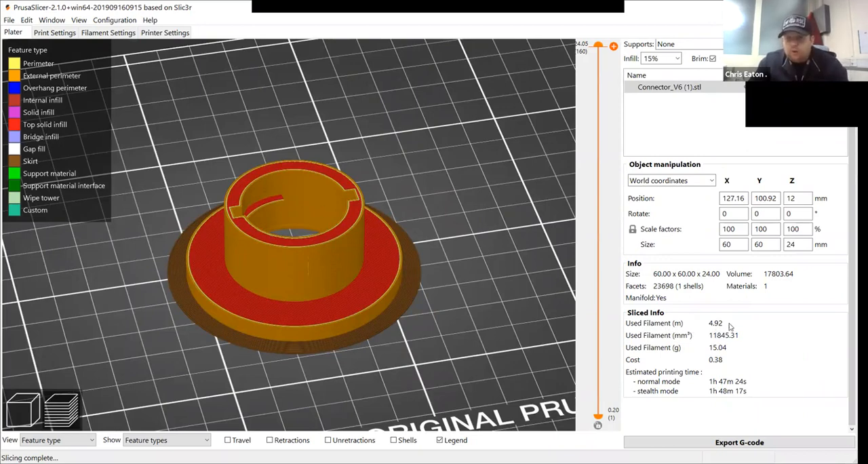
mouse_move(212, 309)
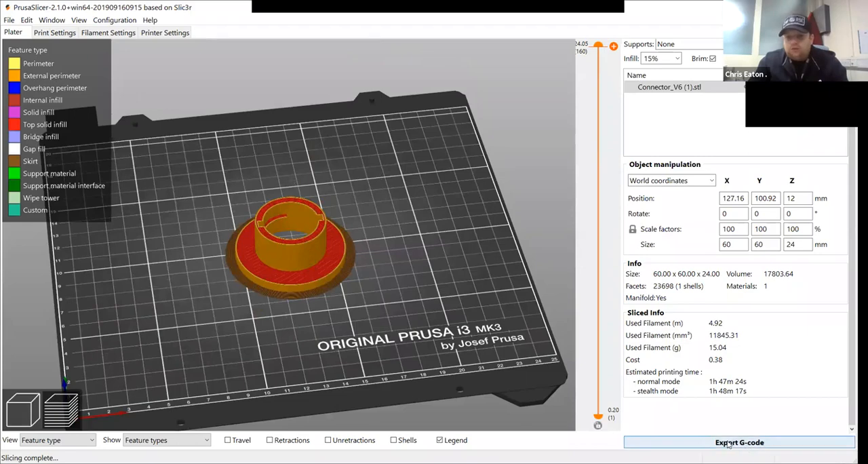
Step: Export the sliced connector's G-code and save it into the Downloads folder
click(739, 441)
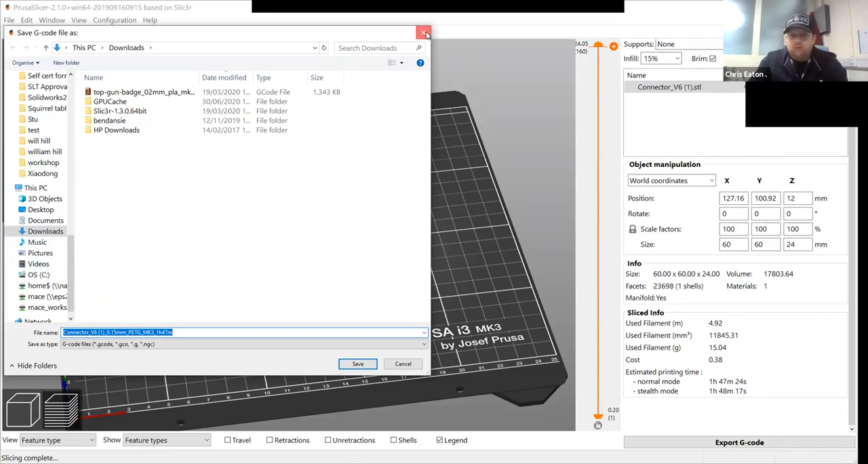
click(426, 33)
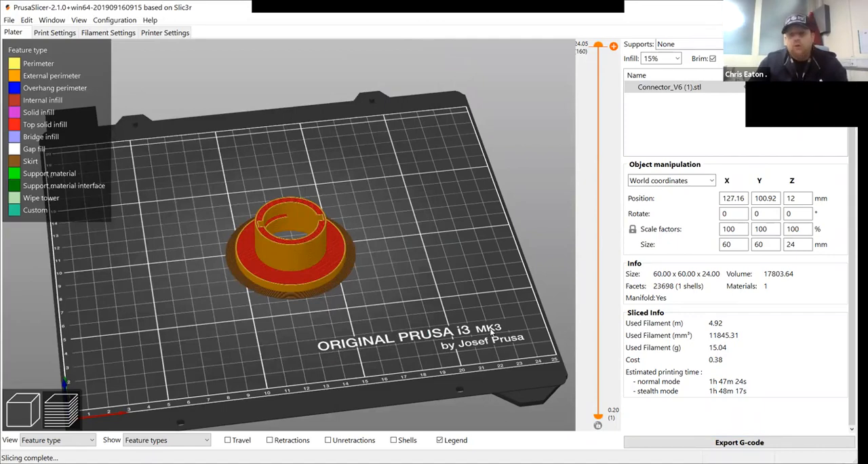
mouse_move(256, 263)
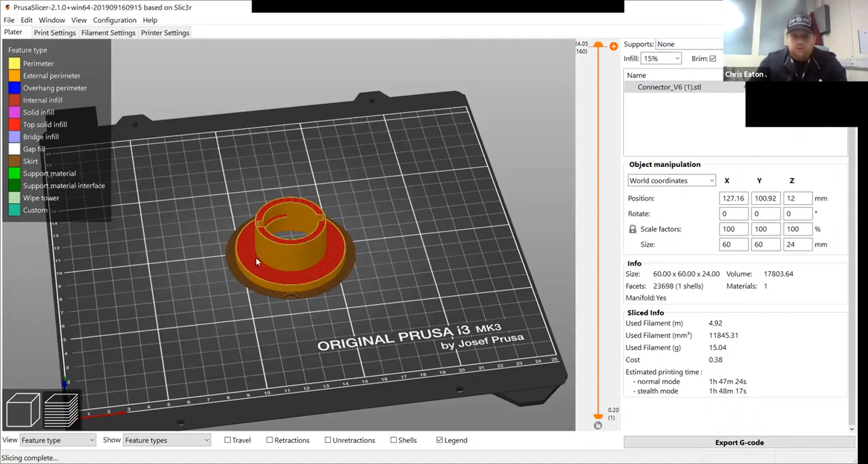
mouse_move(353, 263)
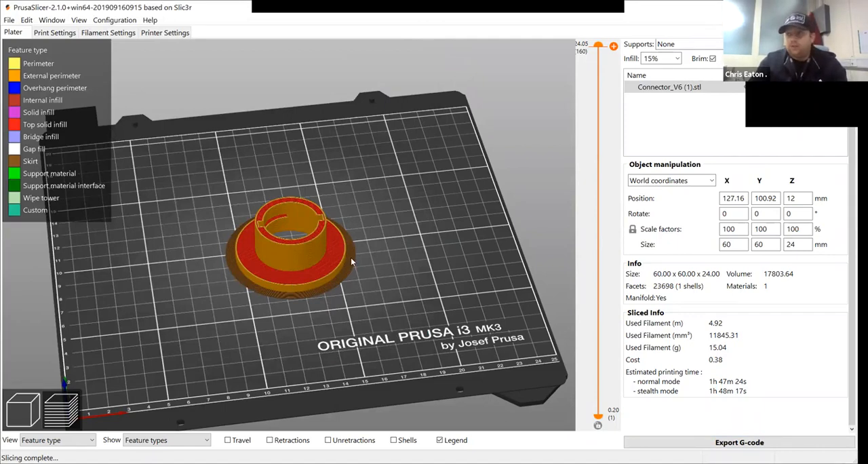
mouse_move(324, 258)
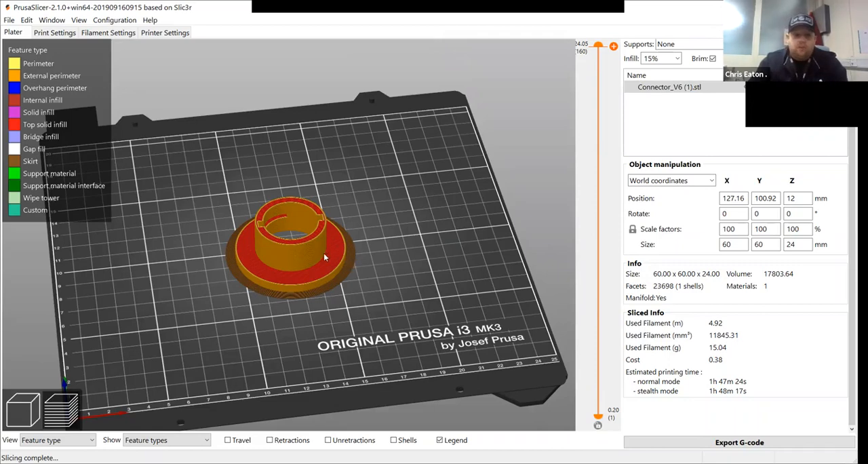
mouse_move(441, 275)
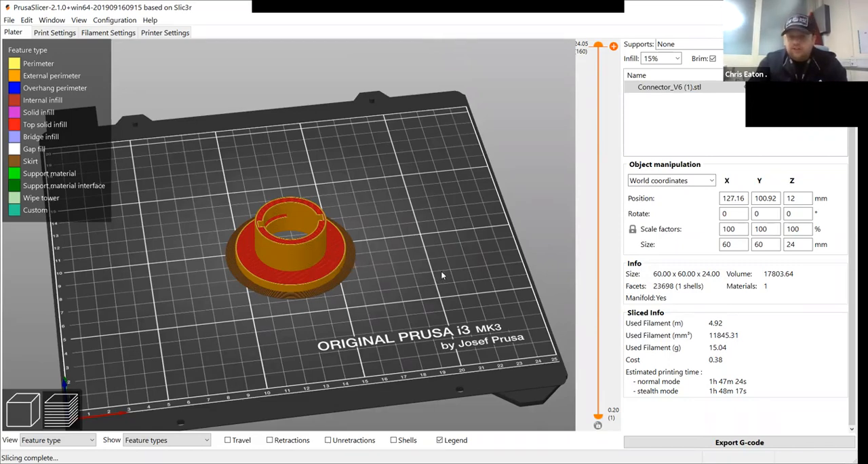